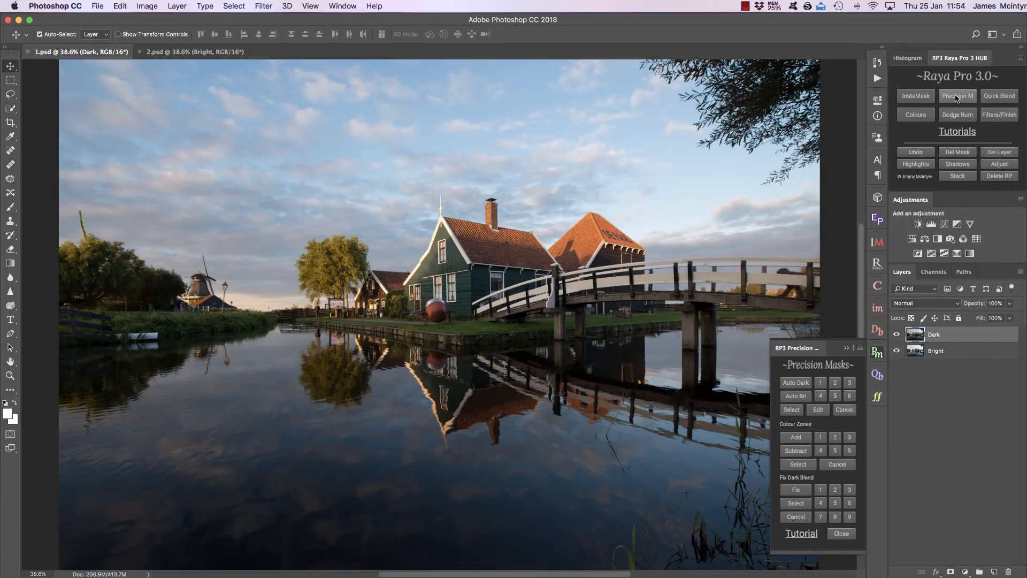
mouse_move(948, 108)
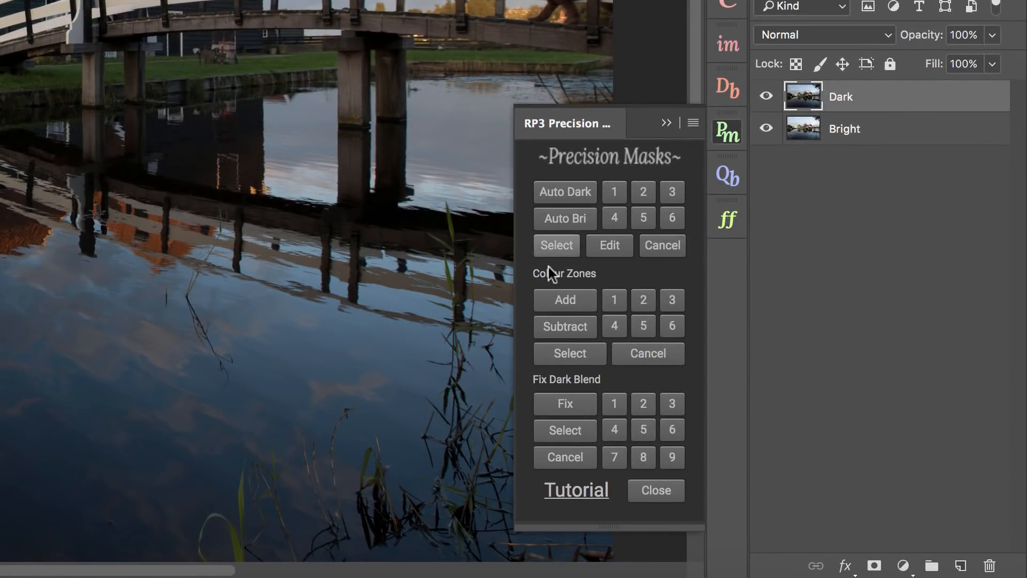
mouse_move(569, 354)
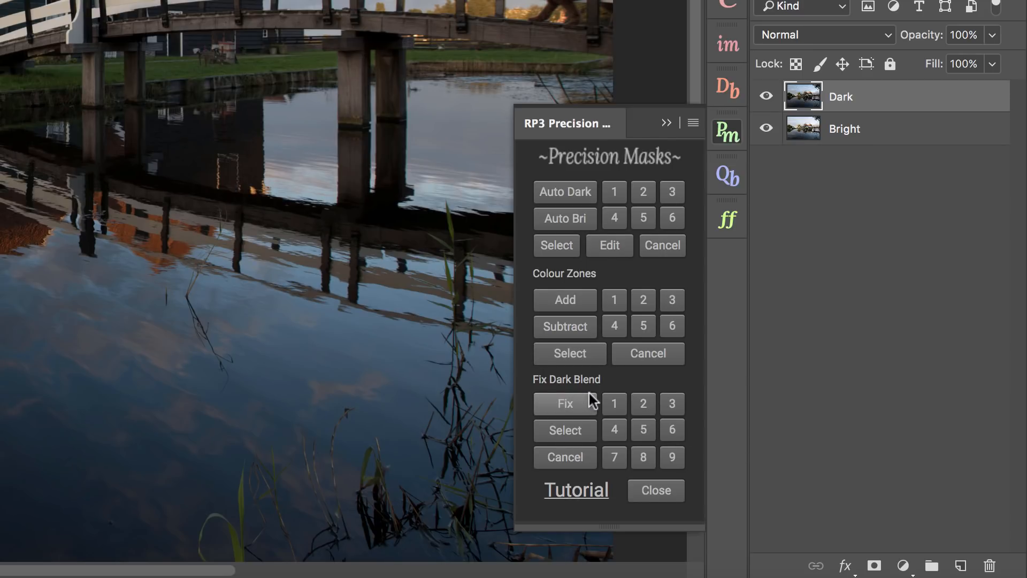
mouse_move(711, 231)
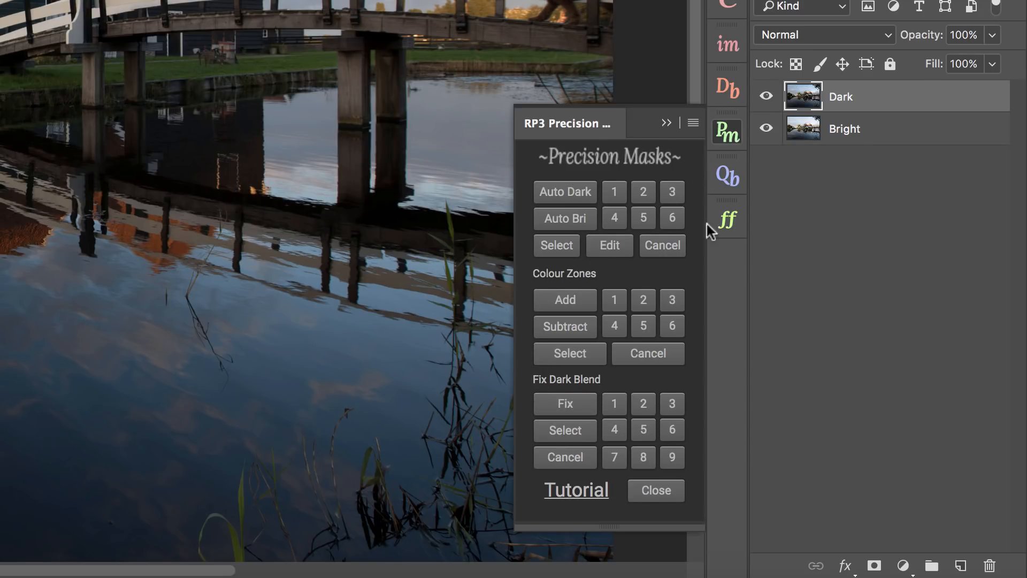
mouse_move(614, 218)
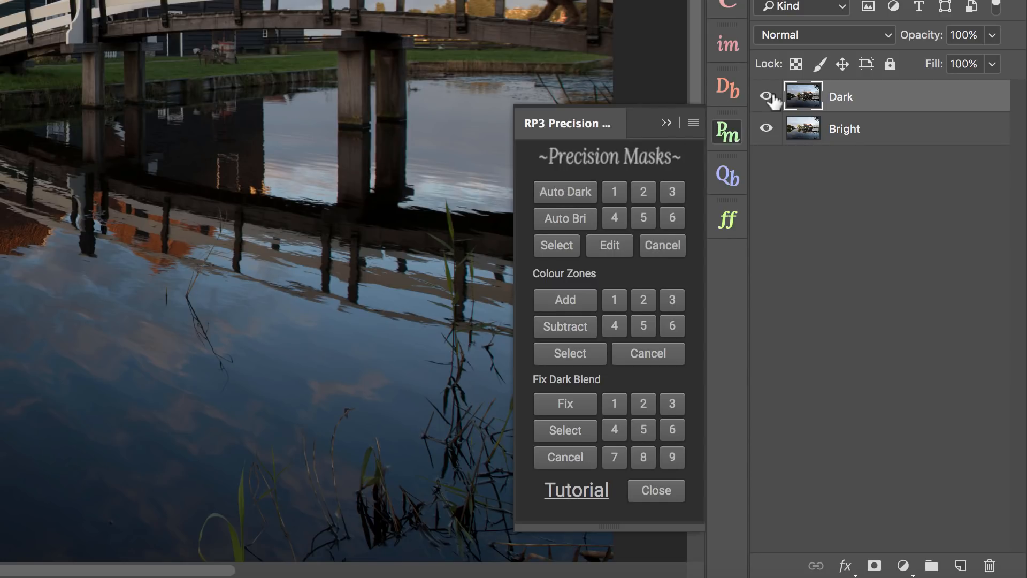
- Toggle the Dark exposure on and off to compare it with Bright
left_click(765, 97)
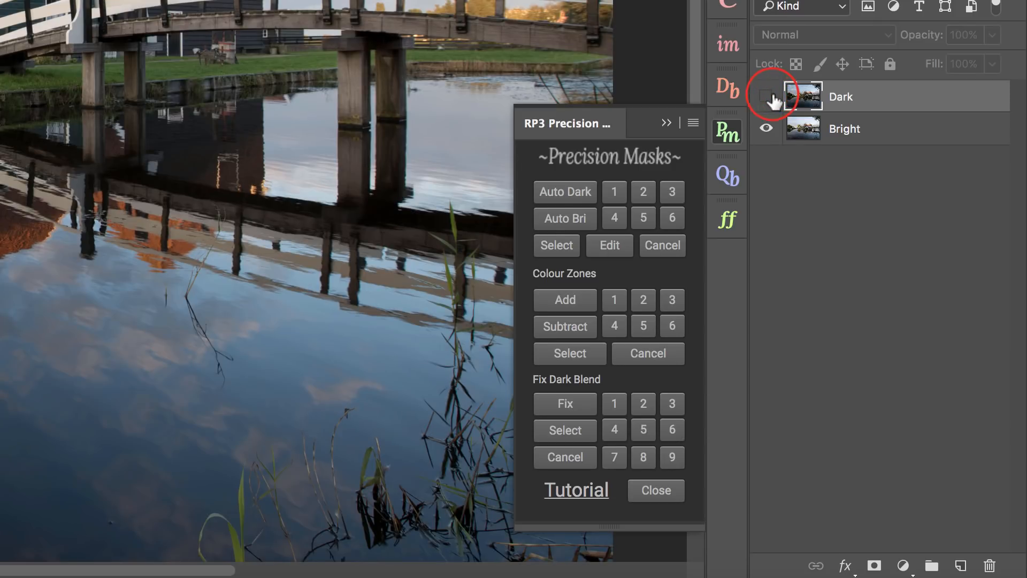
left_click(766, 96)
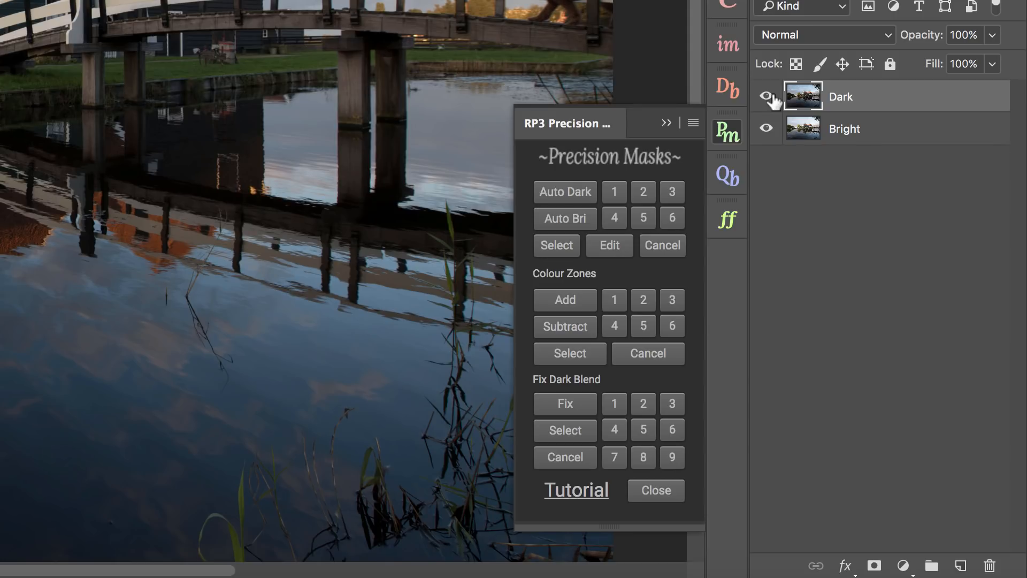
left_click(765, 96)
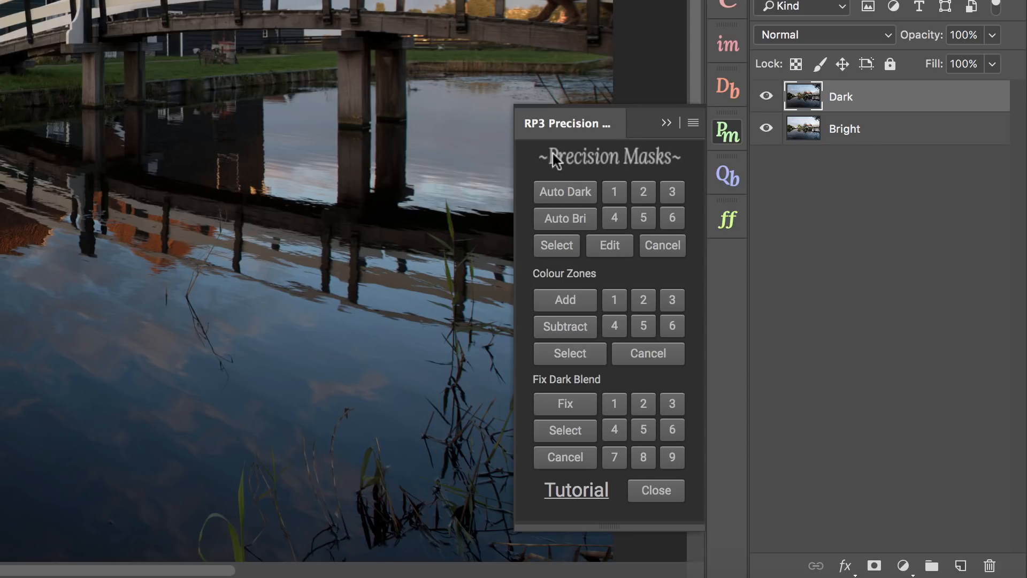
mouse_move(566, 177)
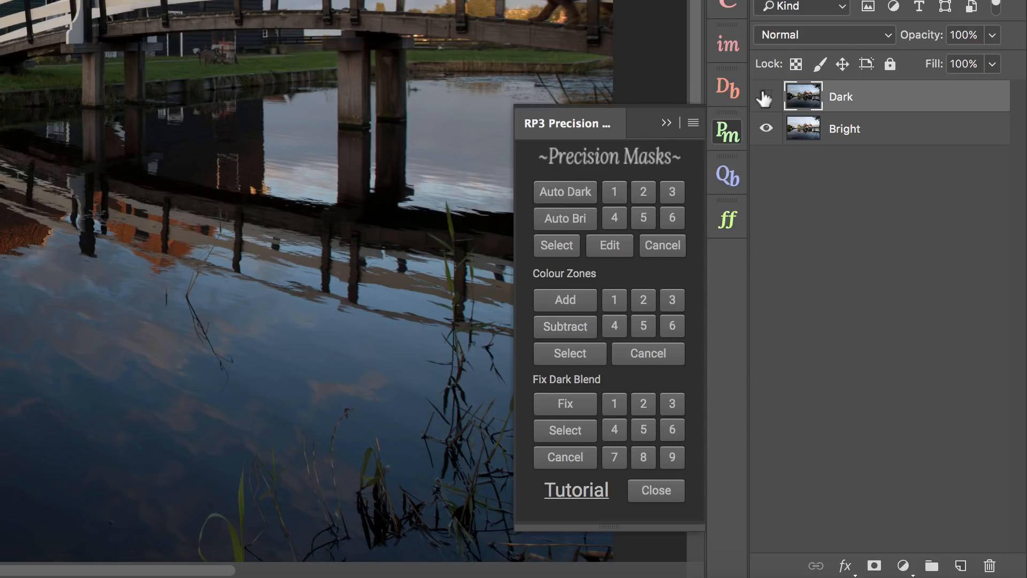
left_click(765, 97)
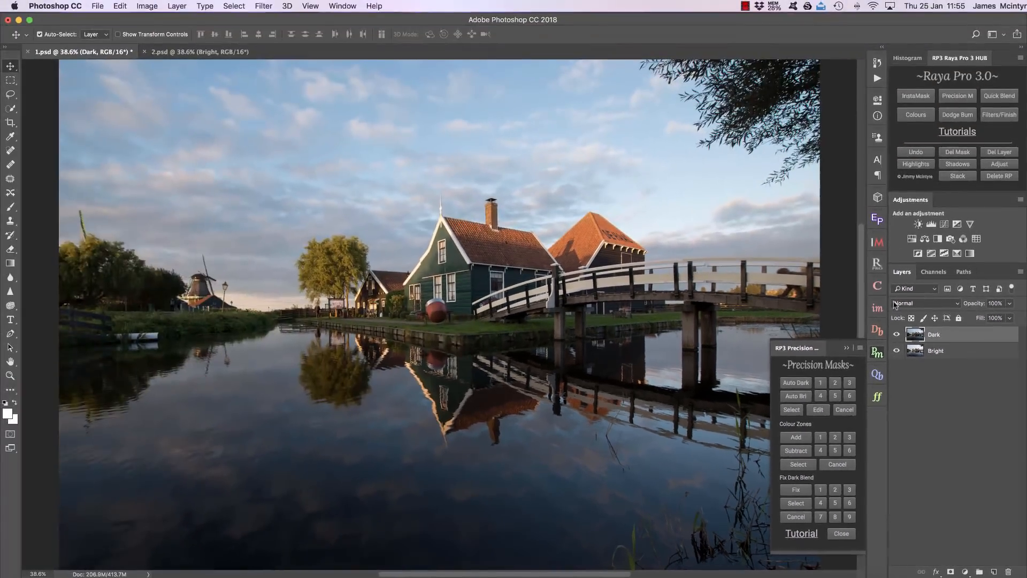
left_click(896, 334)
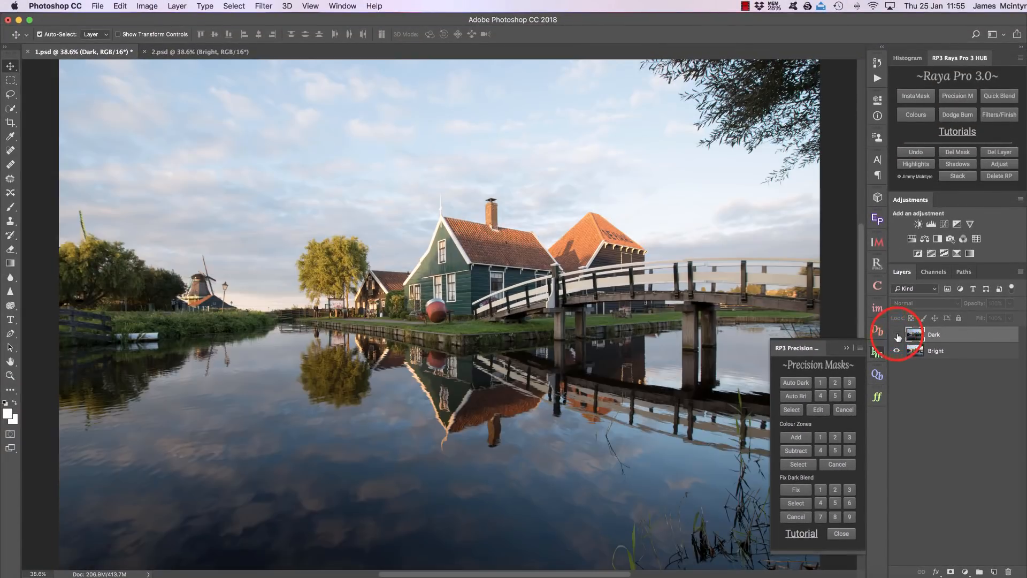
left_click(898, 335)
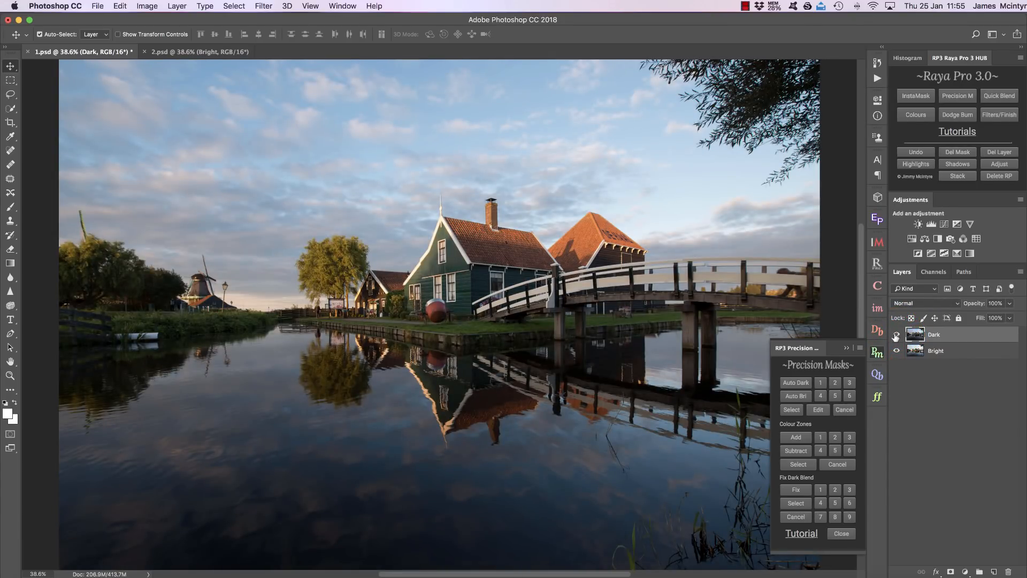
- Run the Auto Dark blend and toggle the Blending layer to compare with Bright
left_click(896, 334)
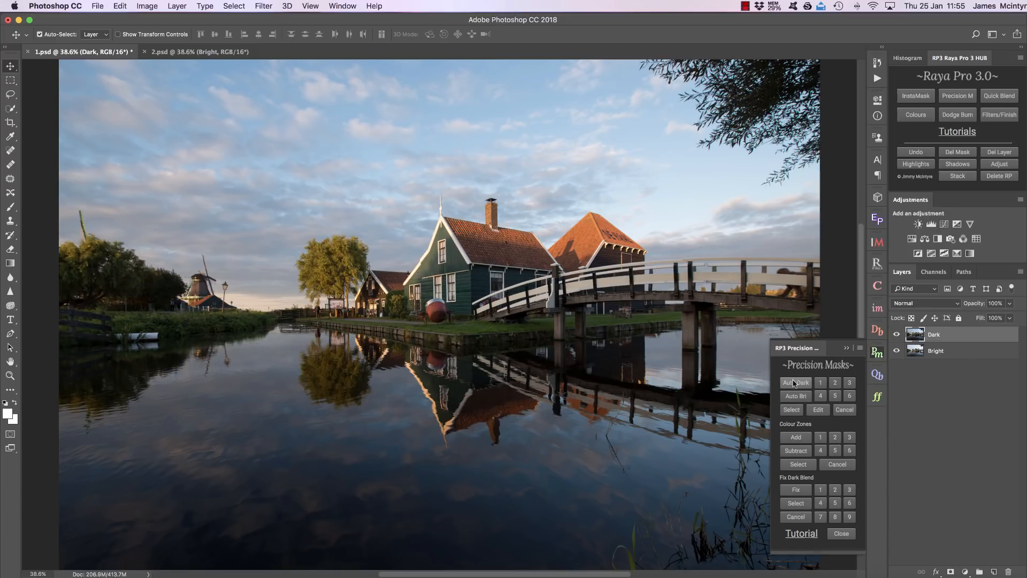
mouse_move(822, 372)
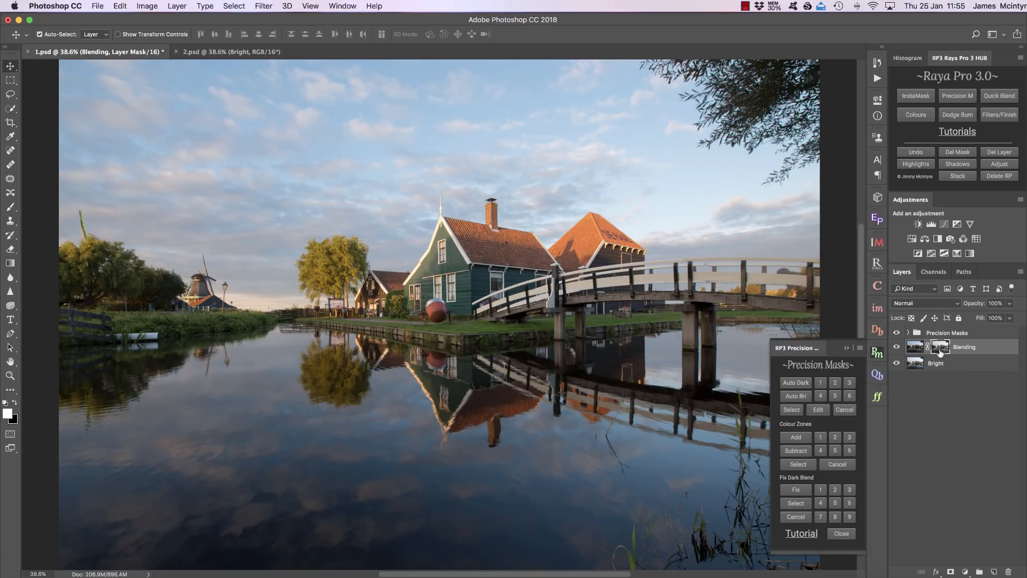
left_click(897, 347)
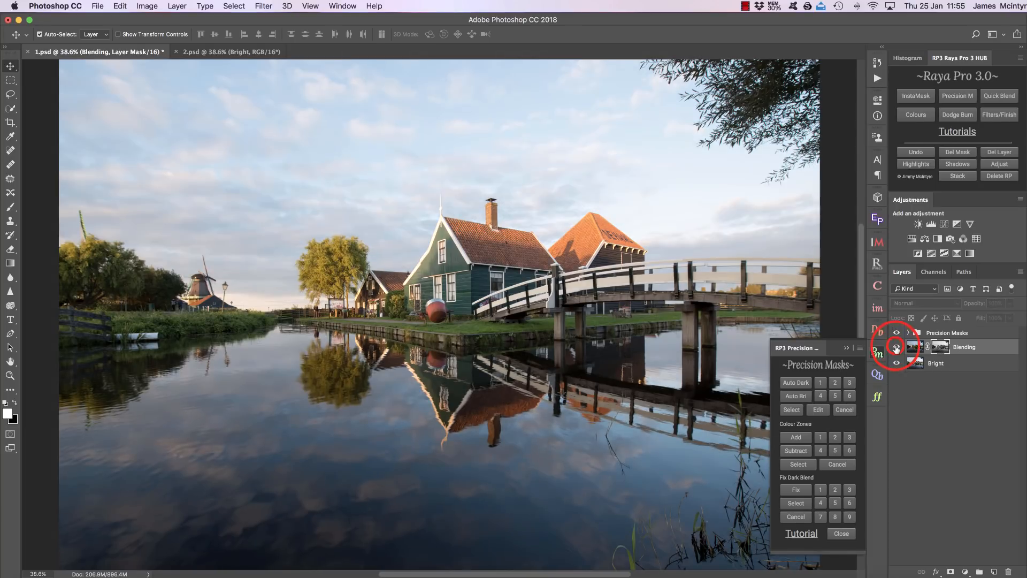
left_click(896, 347)
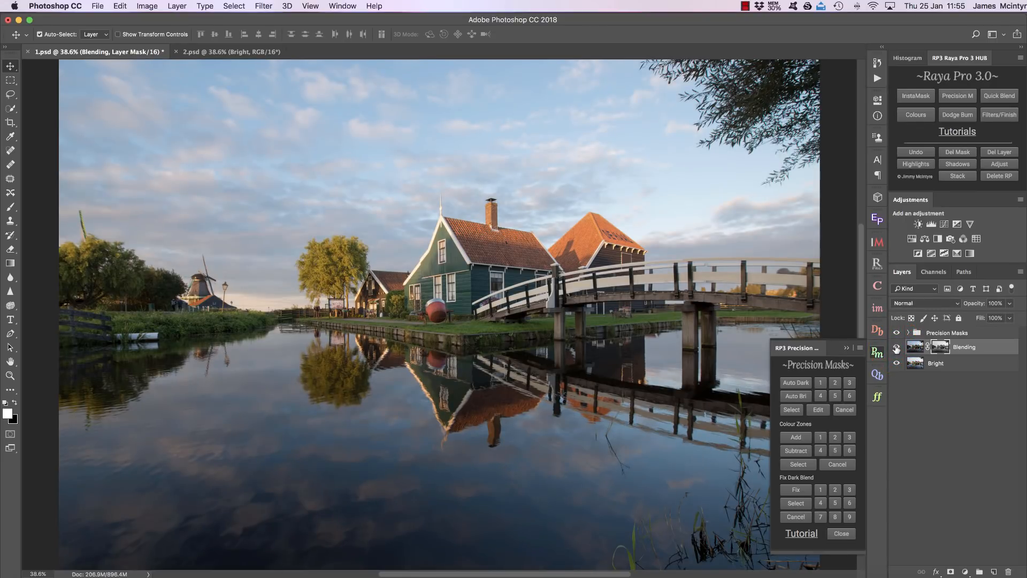
left_click(896, 346)
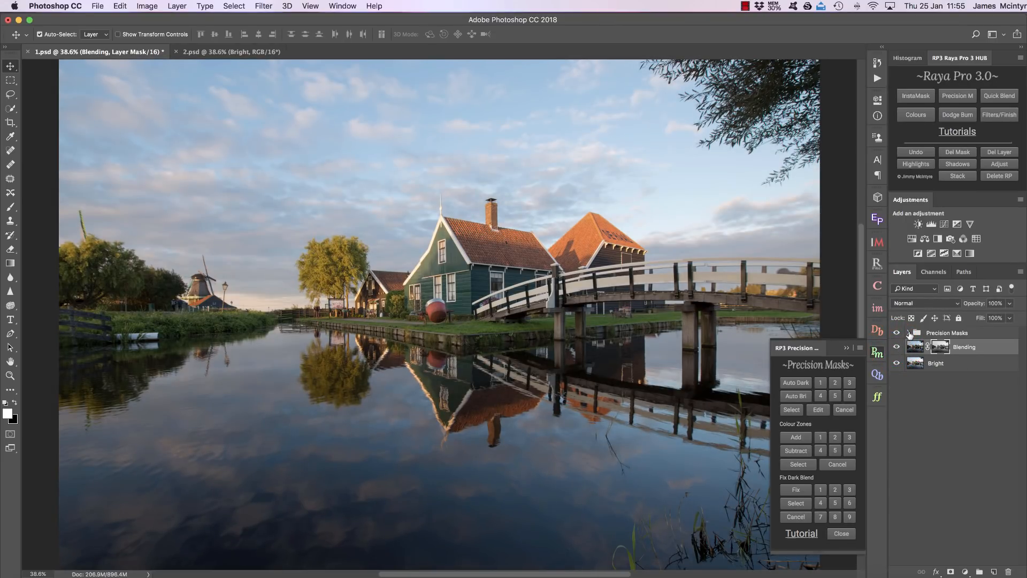
- Expand the Precision Masks group and try several numbered darks masks on the Blending layer
left_click(908, 333)
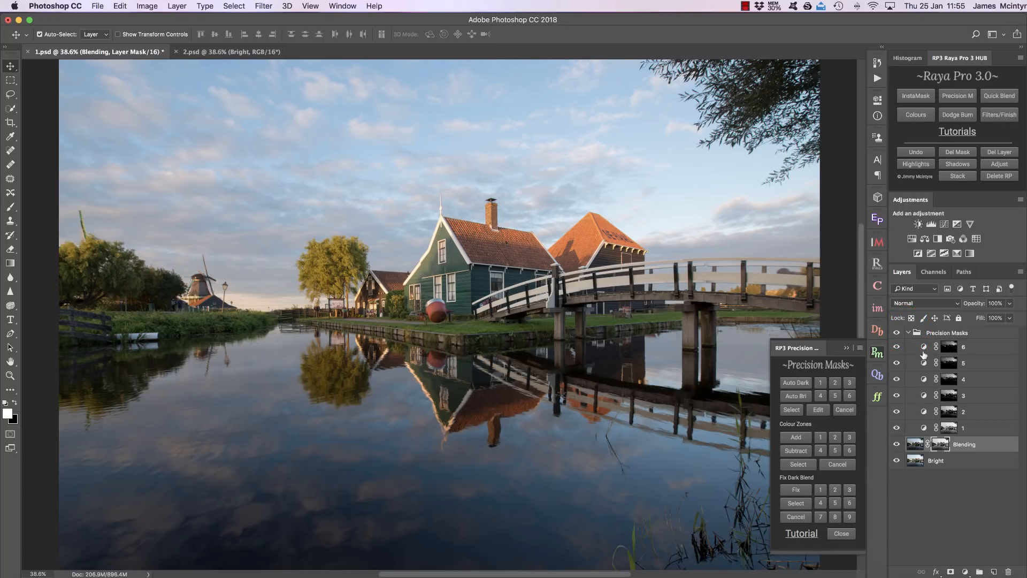
left_click(834, 382)
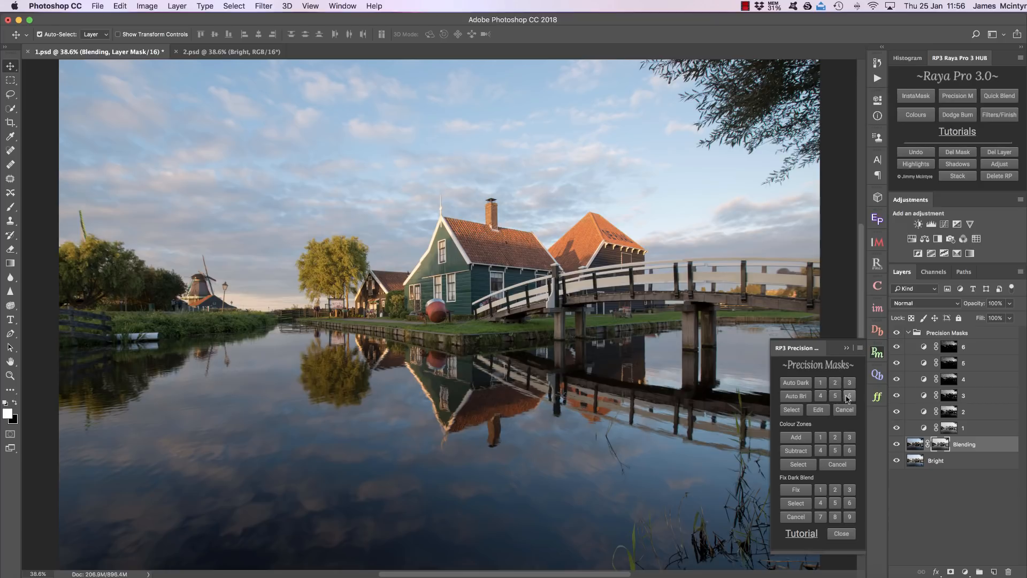
left_click(849, 395)
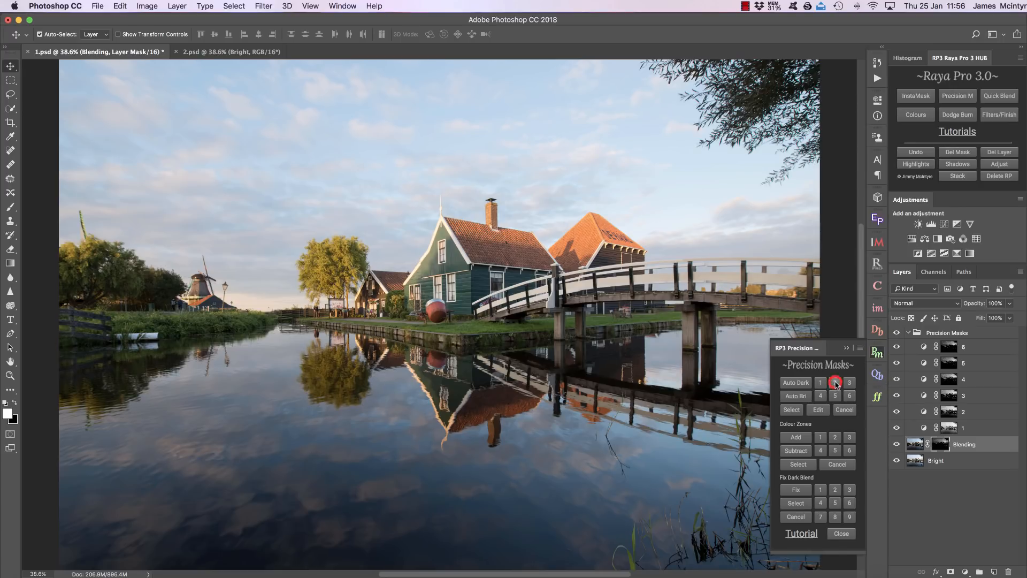
left_click(849, 381)
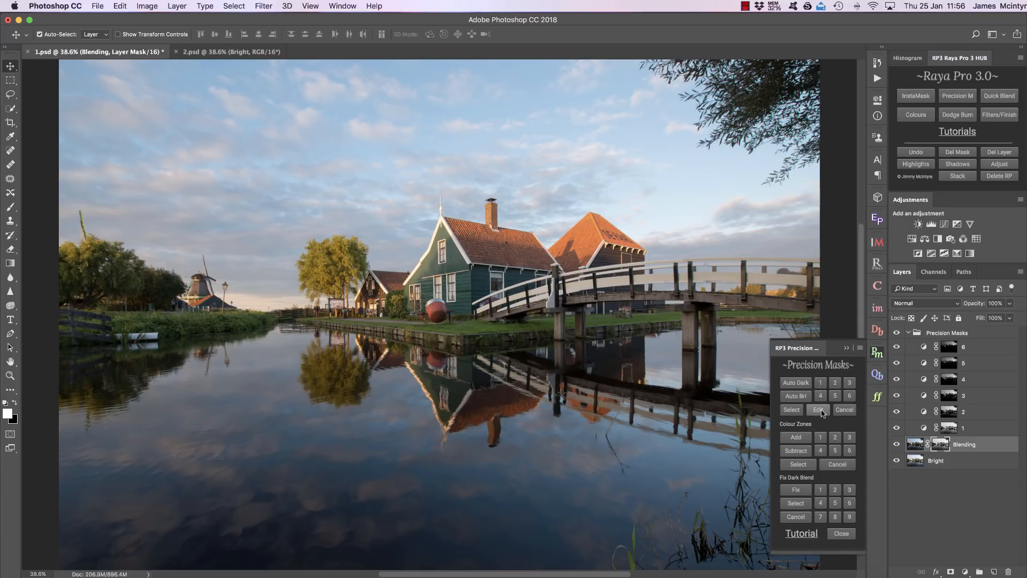
- Refine the blend mask with Levels 0 / 0.50 / 212 and merge into a Blended layer
left_click(818, 409)
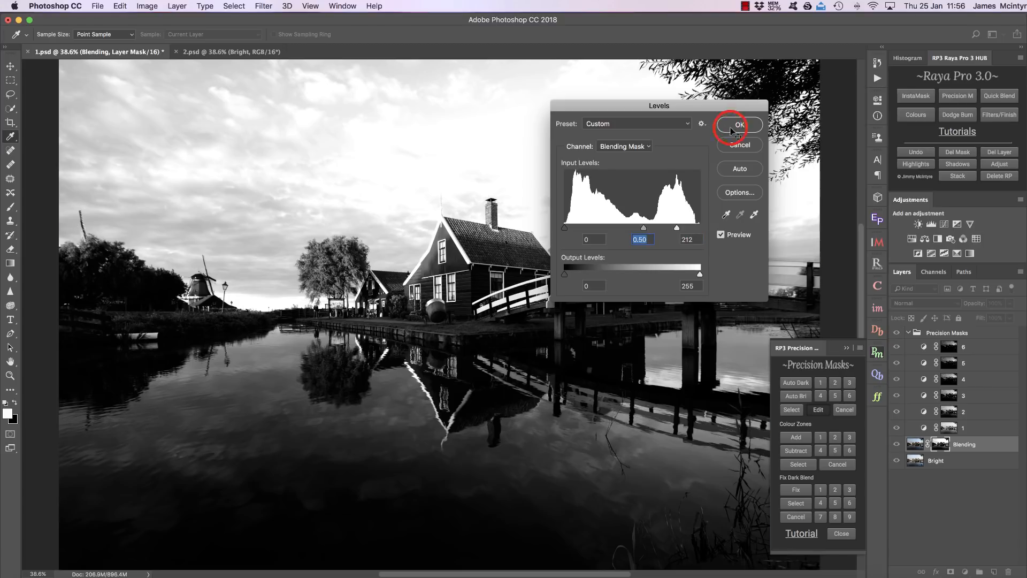
left_click(732, 126)
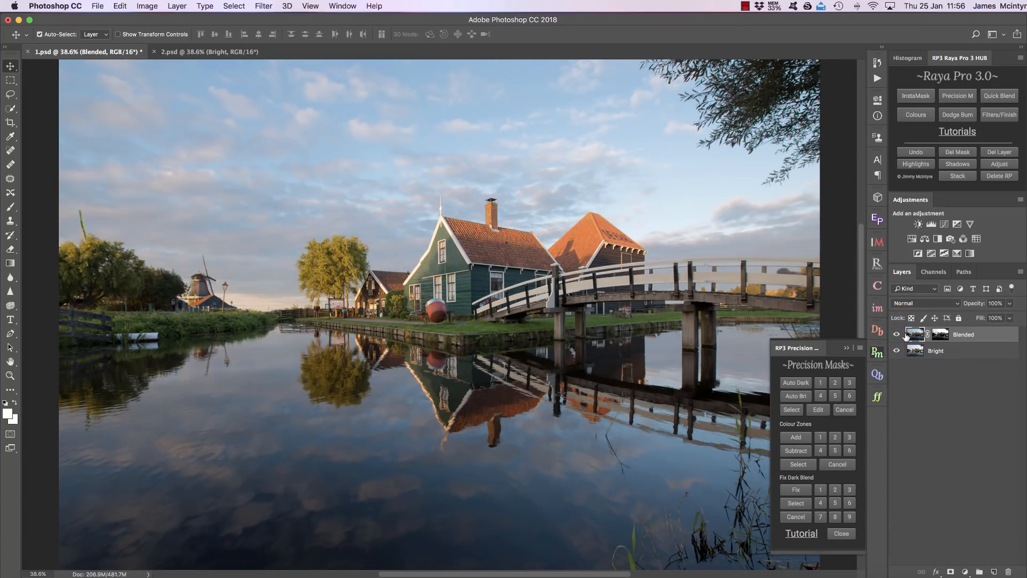
- Remove the old blend mask and Auto Dark blend the bright layer using mask 6
left_click(957, 151)
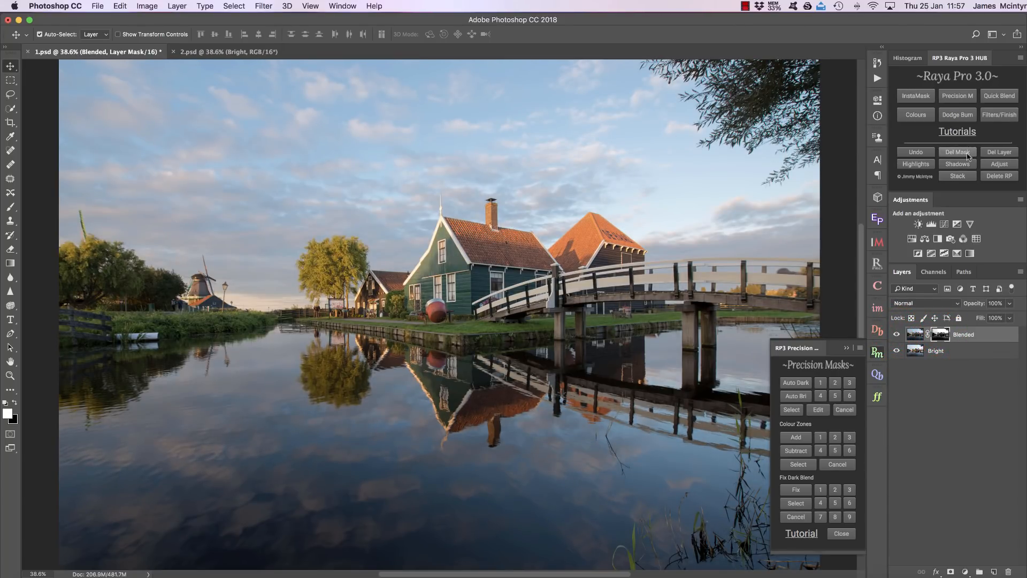
left_click(956, 151)
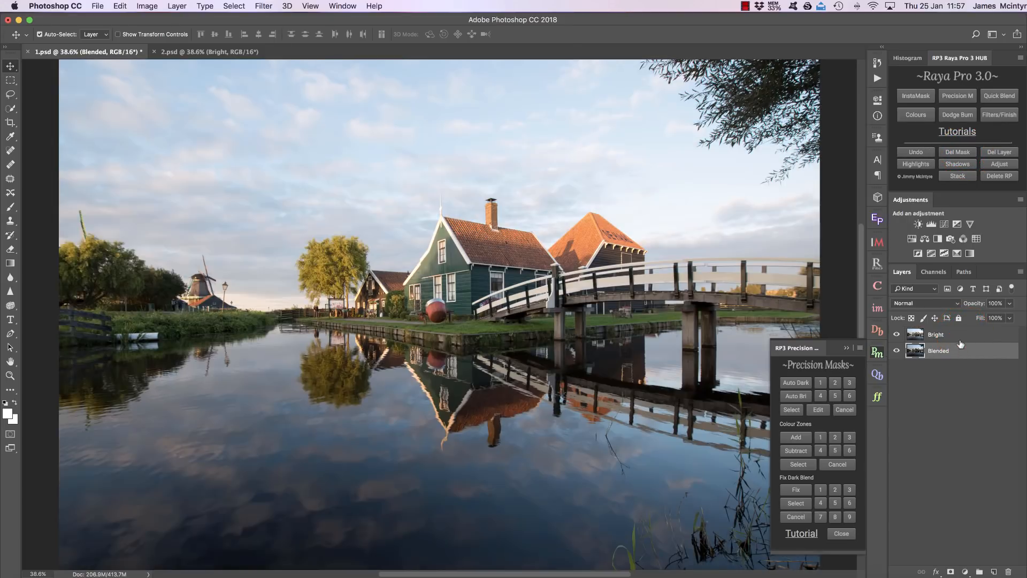
left_click(936, 334)
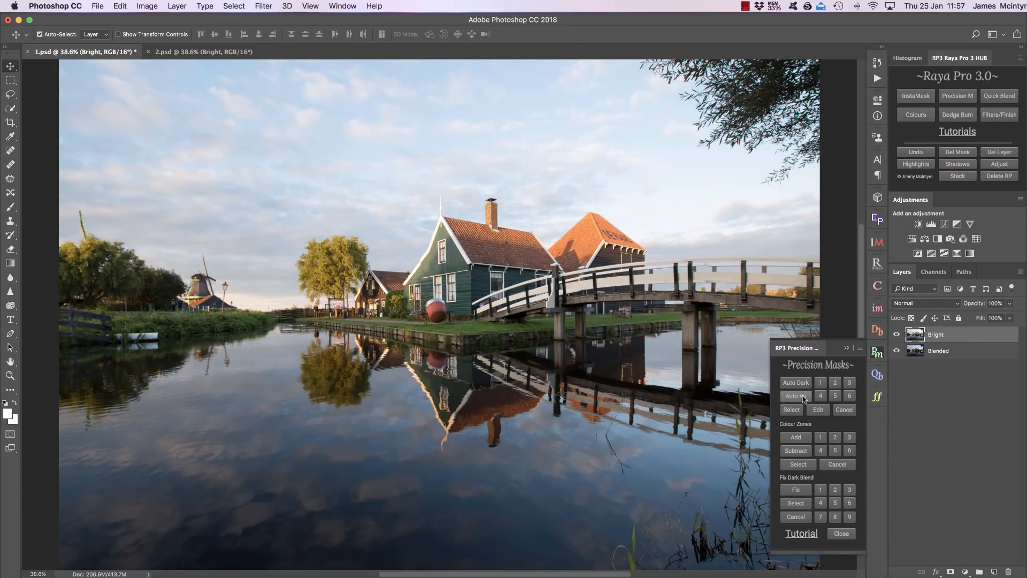
left_click(795, 395)
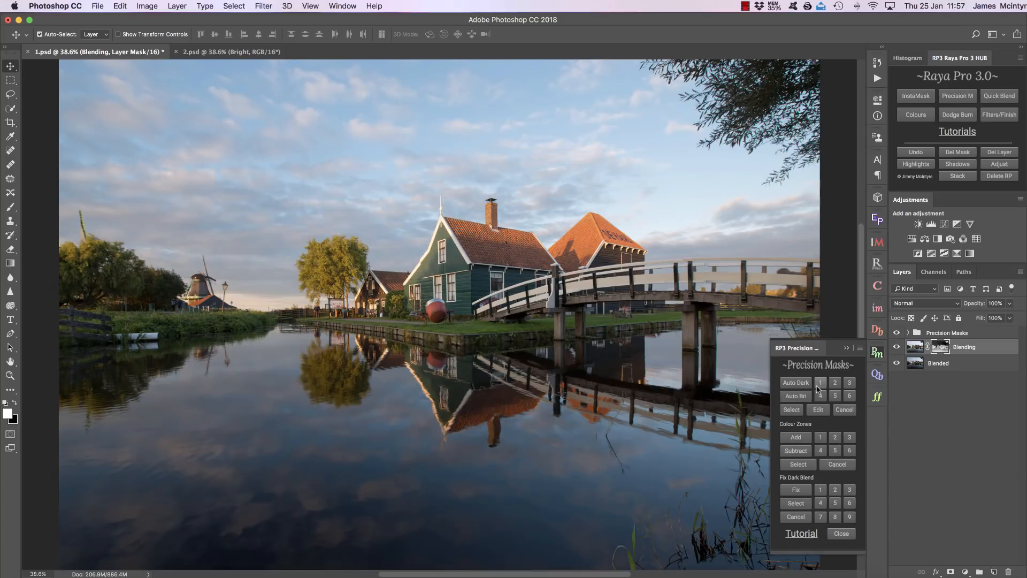
left_click(849, 383)
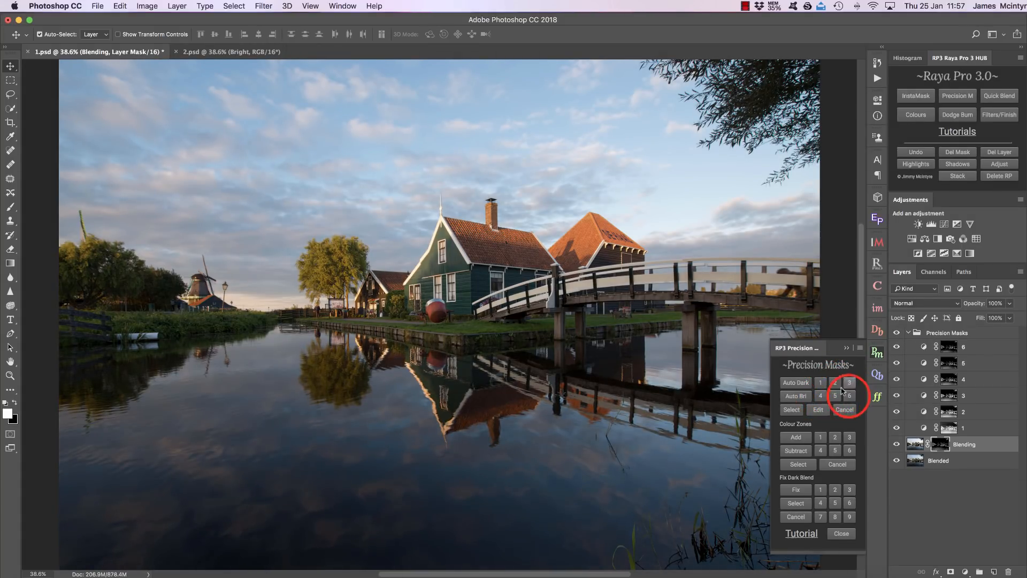
left_click(849, 382)
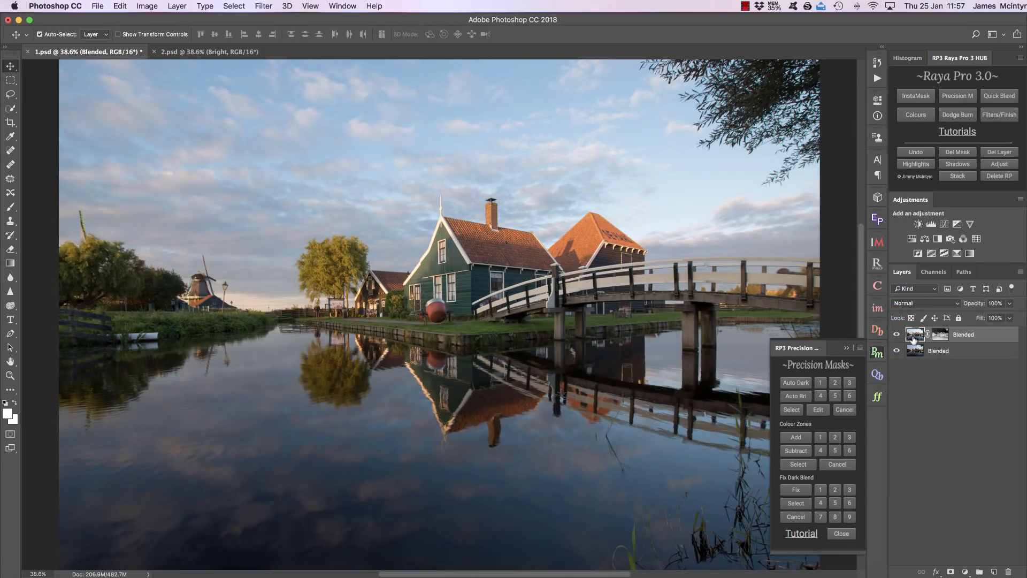
left_click(939, 333)
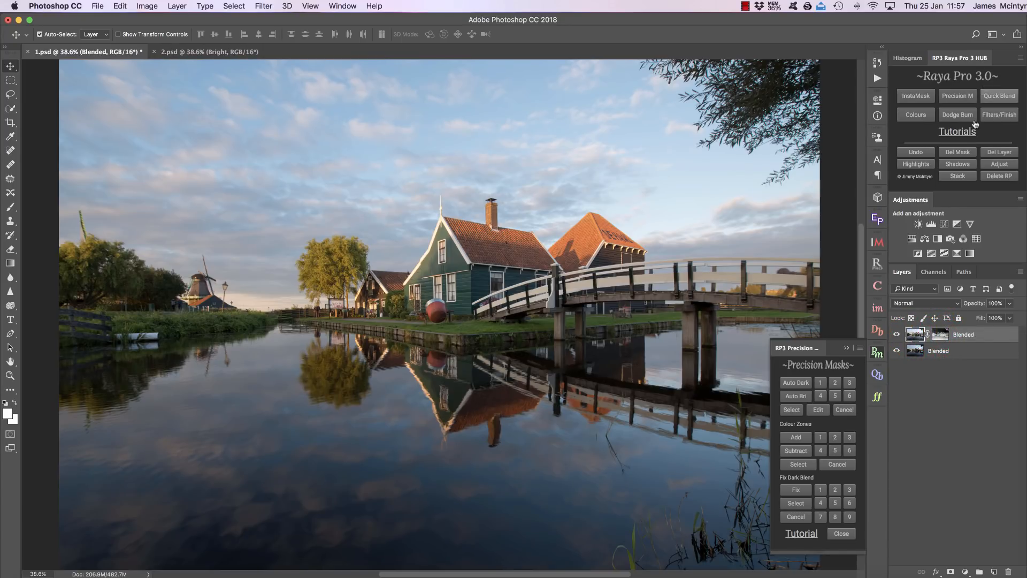
left_click(956, 350)
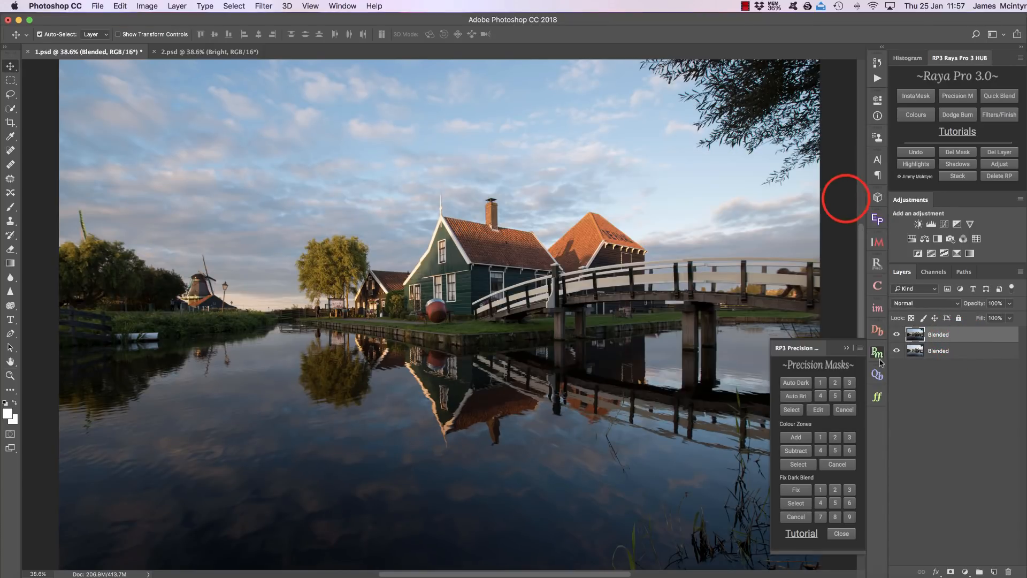
left_click(790, 409)
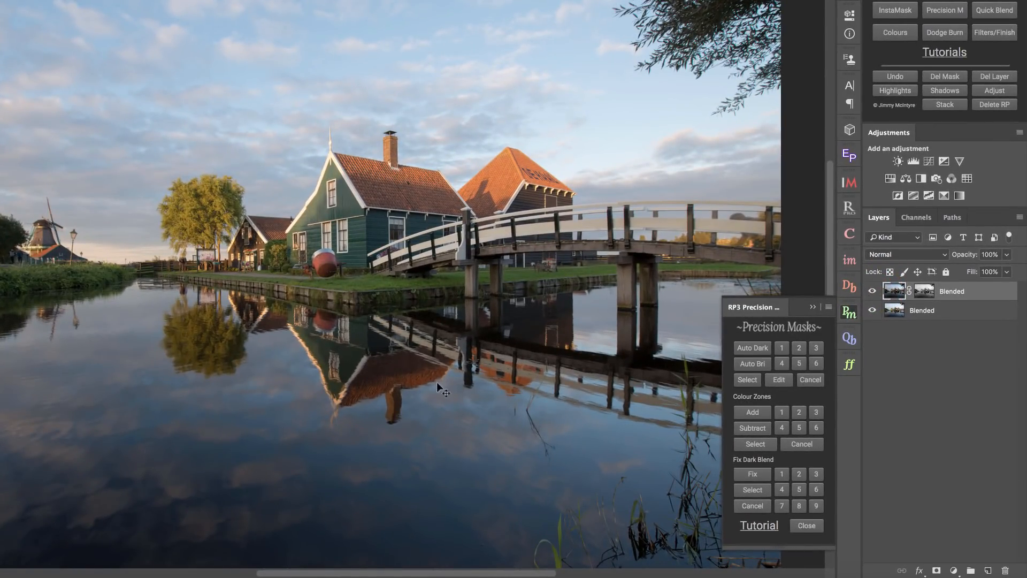
mouse_move(810, 380)
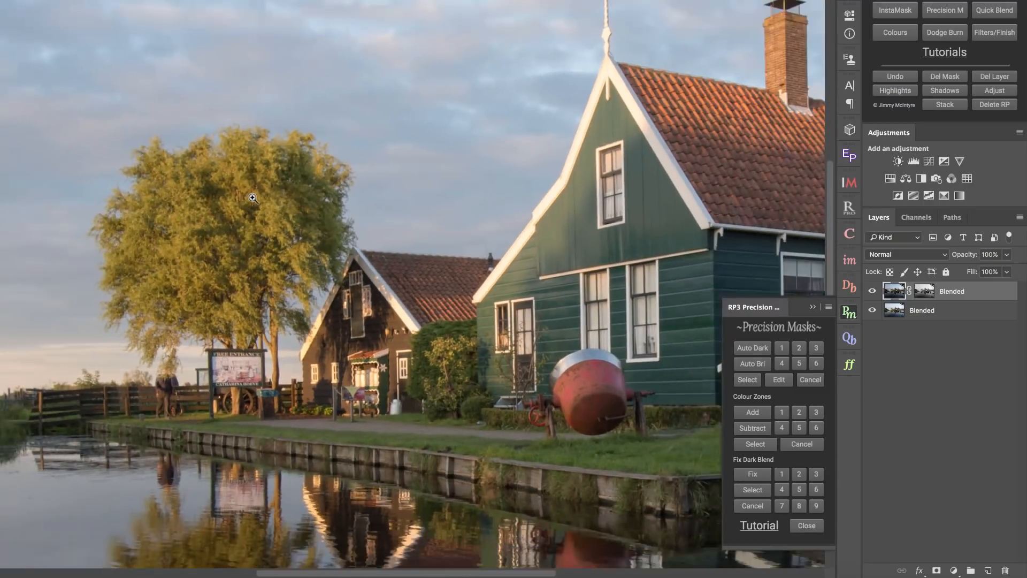
- Toggle the top Blended layer to compare the tree area, then view its mask in grayscale
left_click(873, 291)
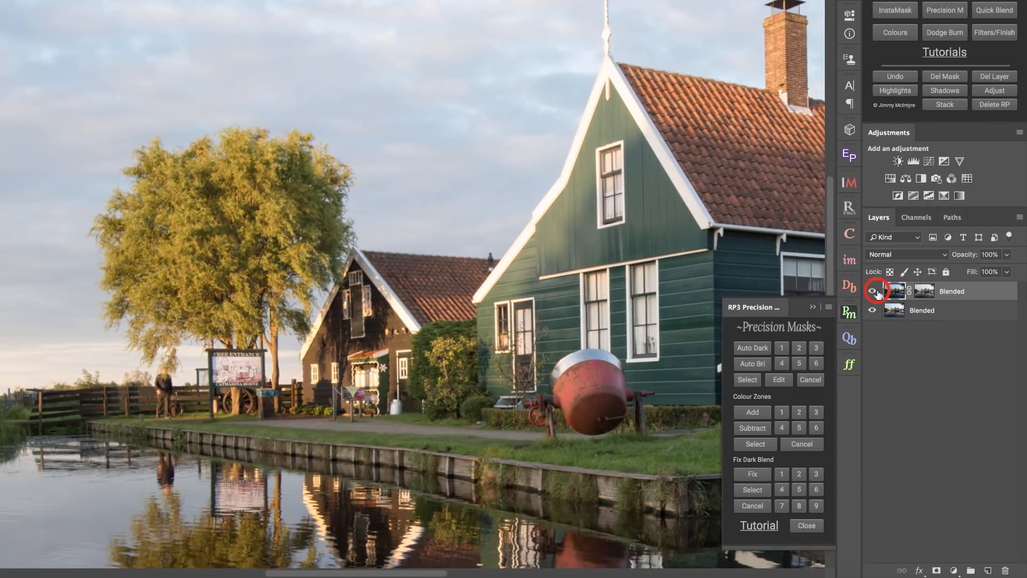
left_click(872, 291)
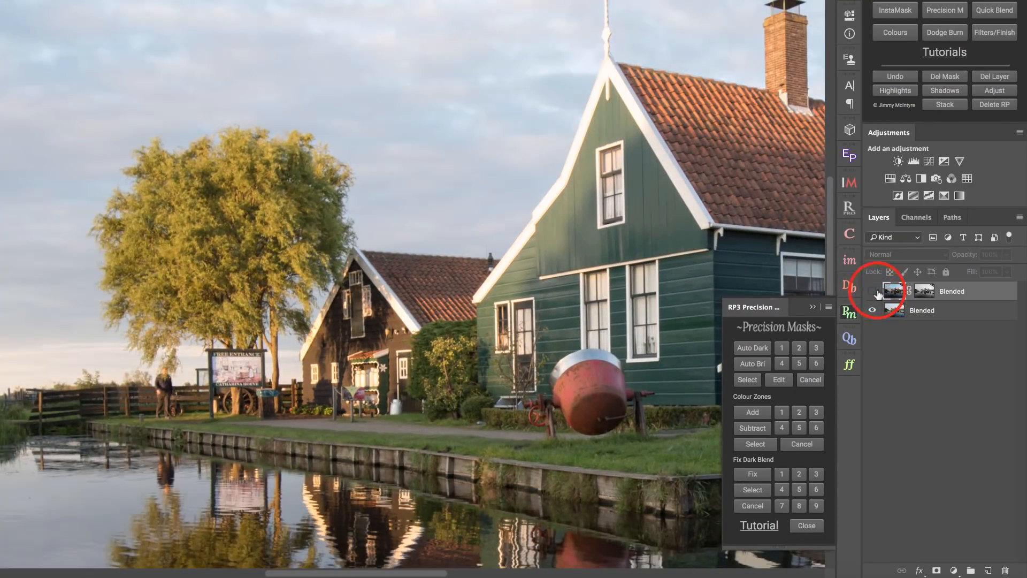
left_click(872, 291)
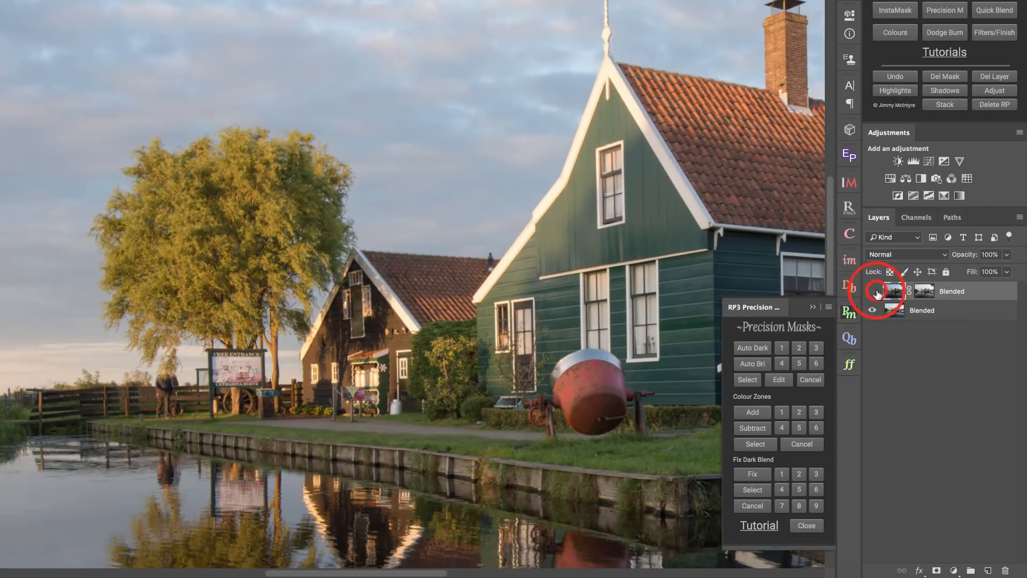
left_click(872, 290)
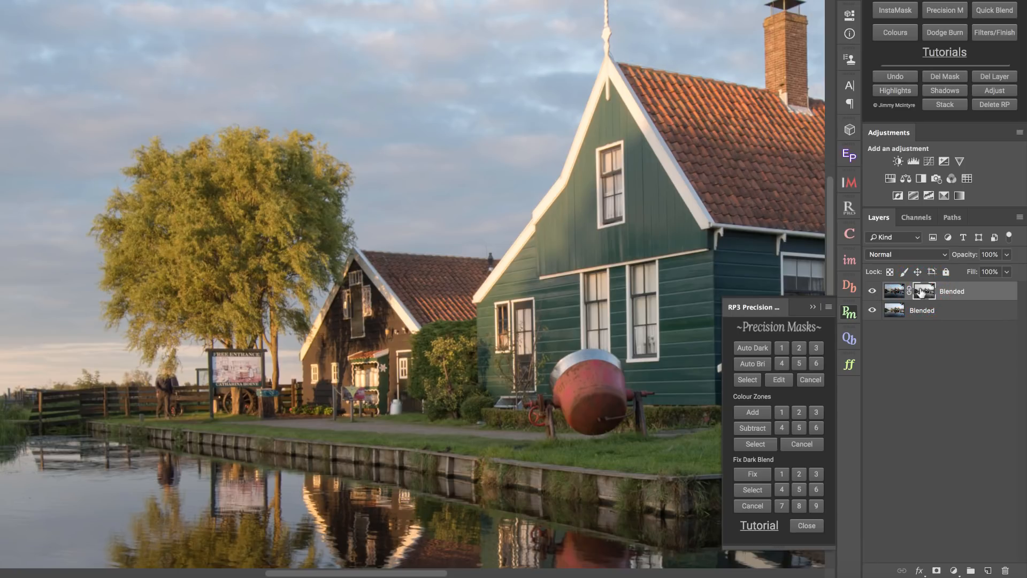
left_click(923, 291)
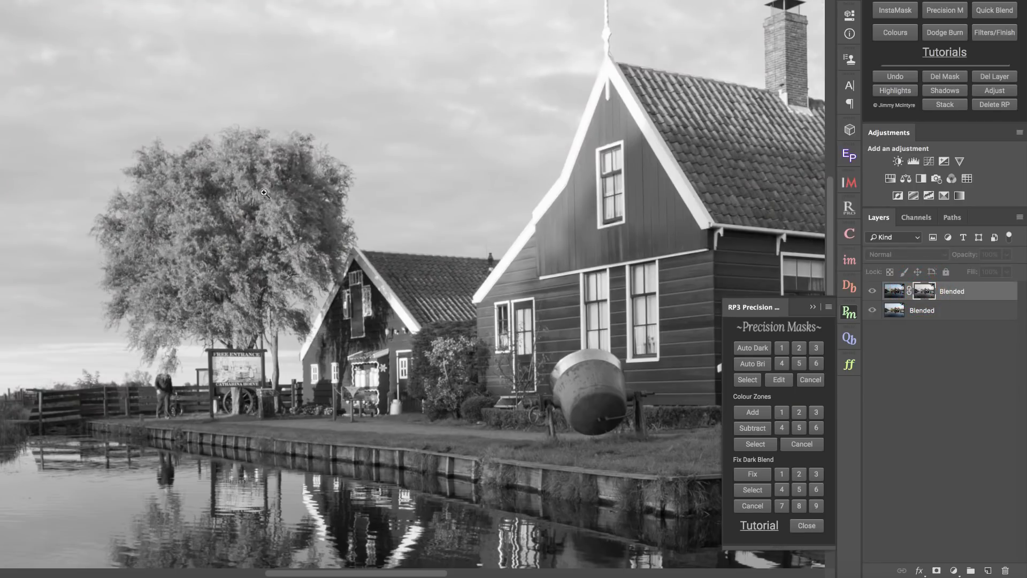
mouse_move(233, 239)
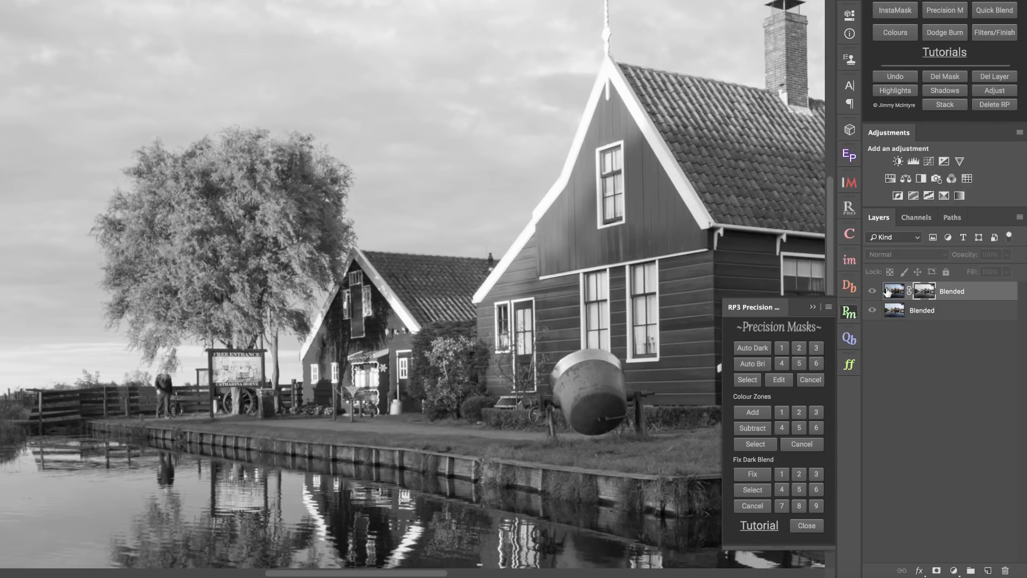
left_click(873, 291)
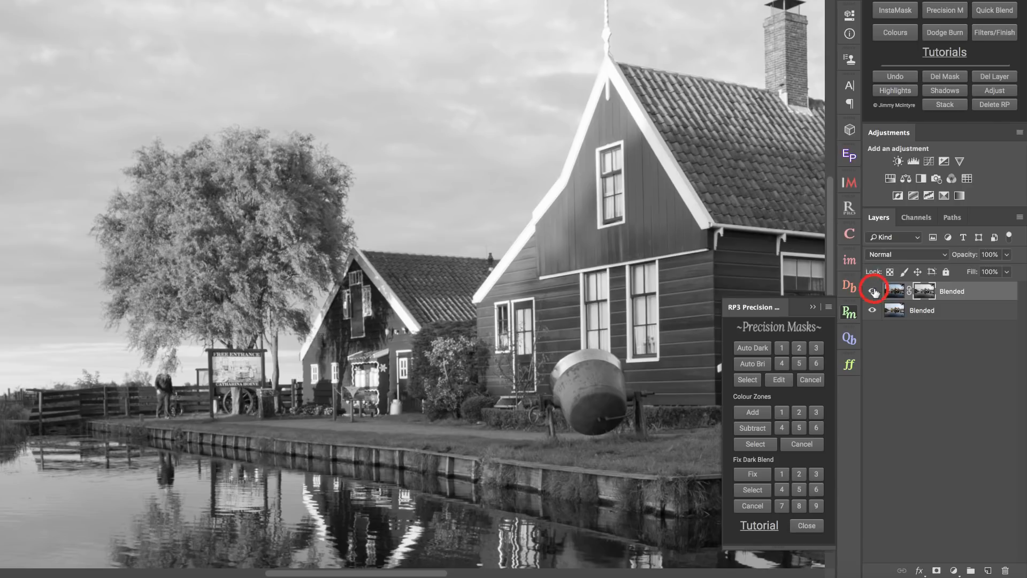
- Sample the tree foliage in Color Range with Localized Color Clusters, Fuzziness 182, Range 9%
left_click(872, 290)
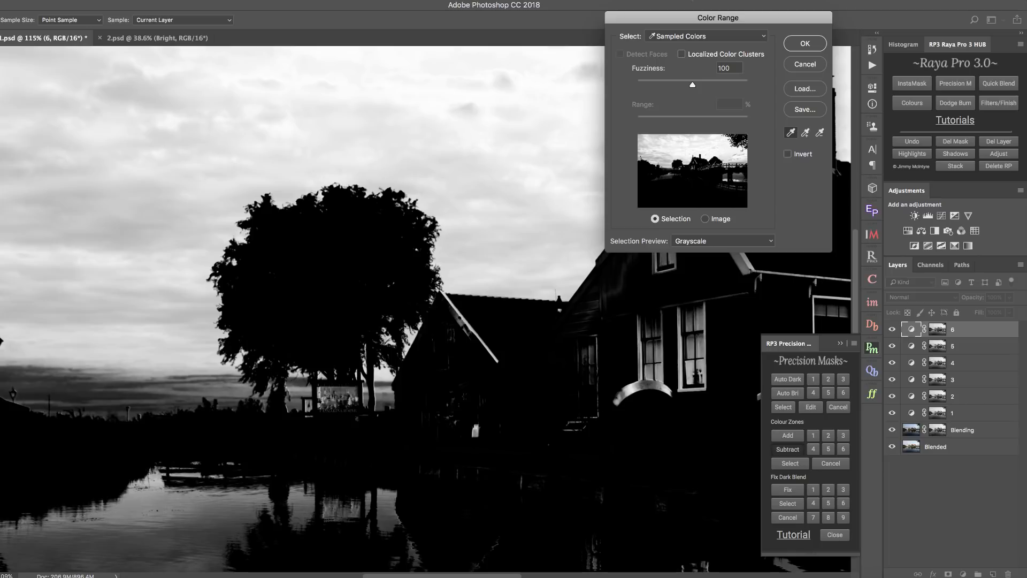
left_click(335, 251)
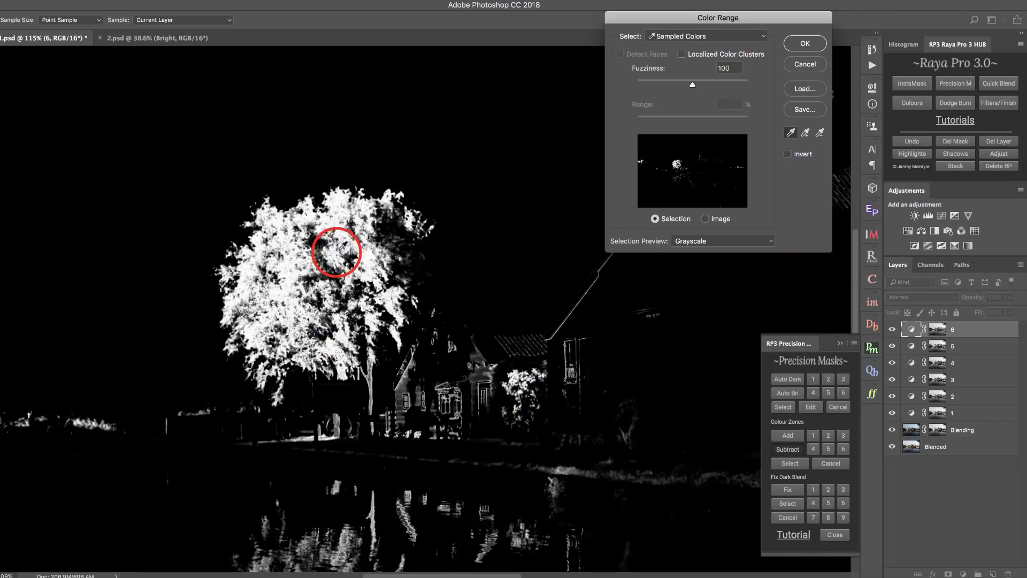
mouse_move(719, 84)
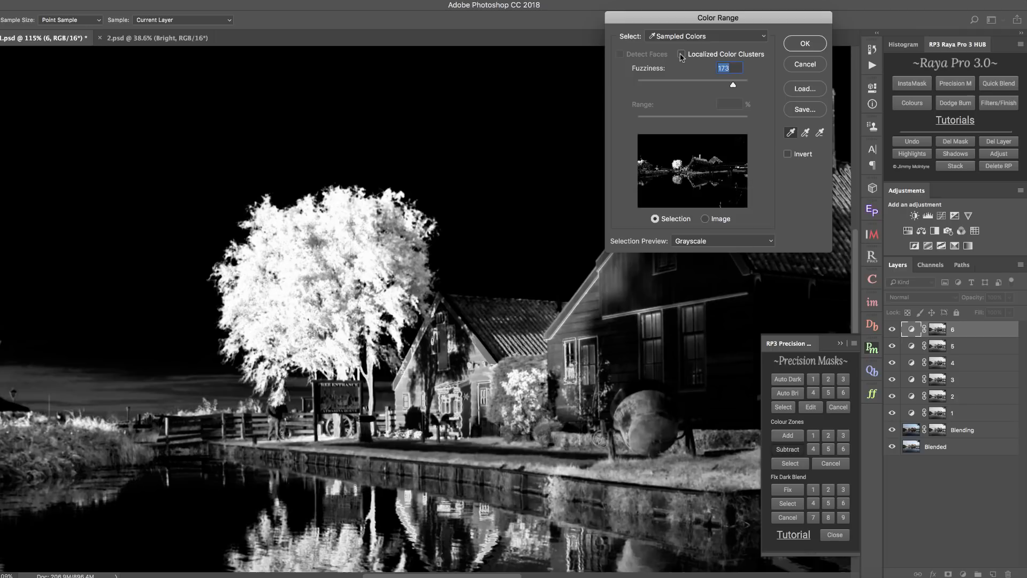
left_click(681, 53)
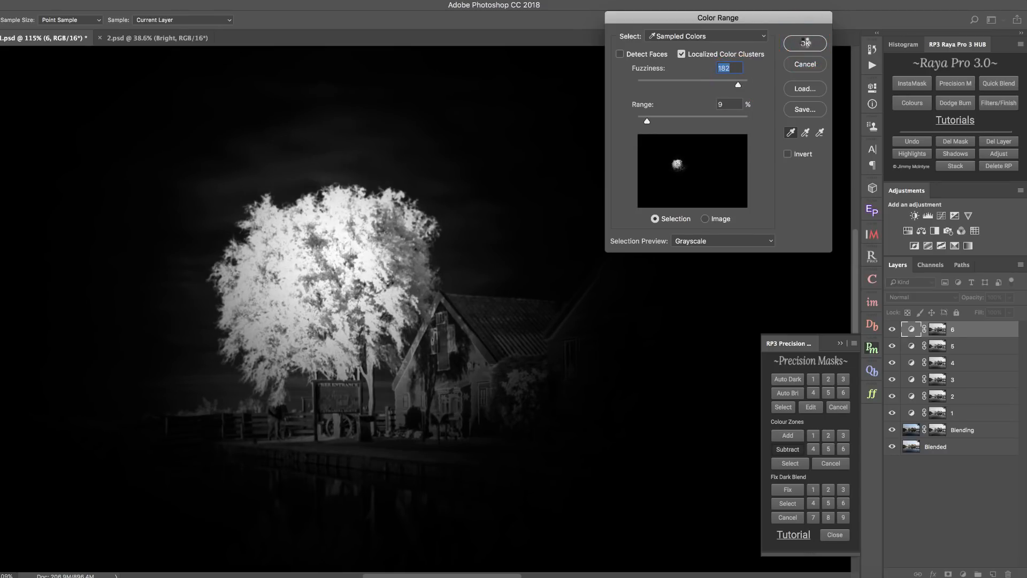
- Confirm the tree selection and subtract its colour zones from the blend mask
left_click(805, 43)
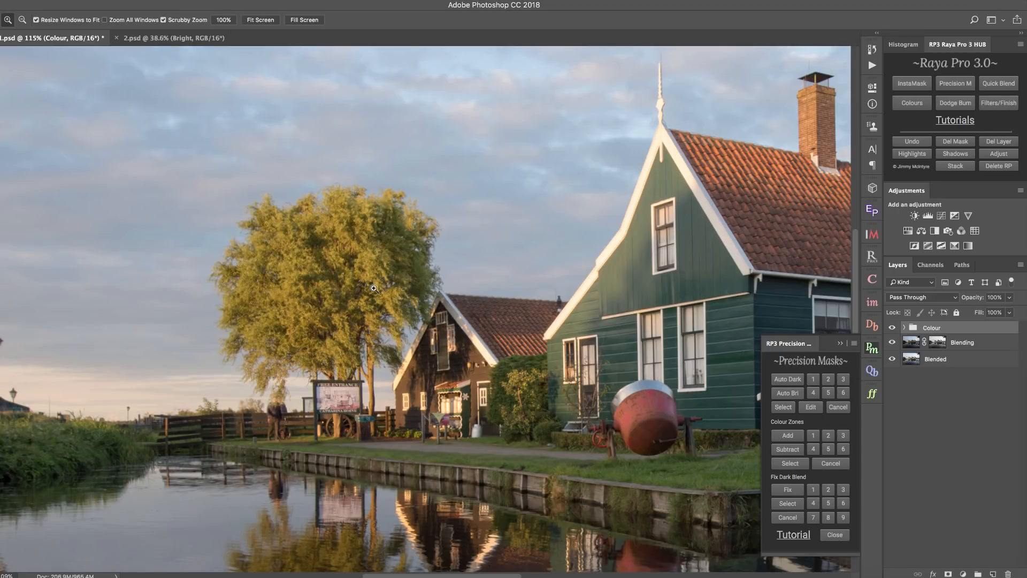
mouse_move(523, 364)
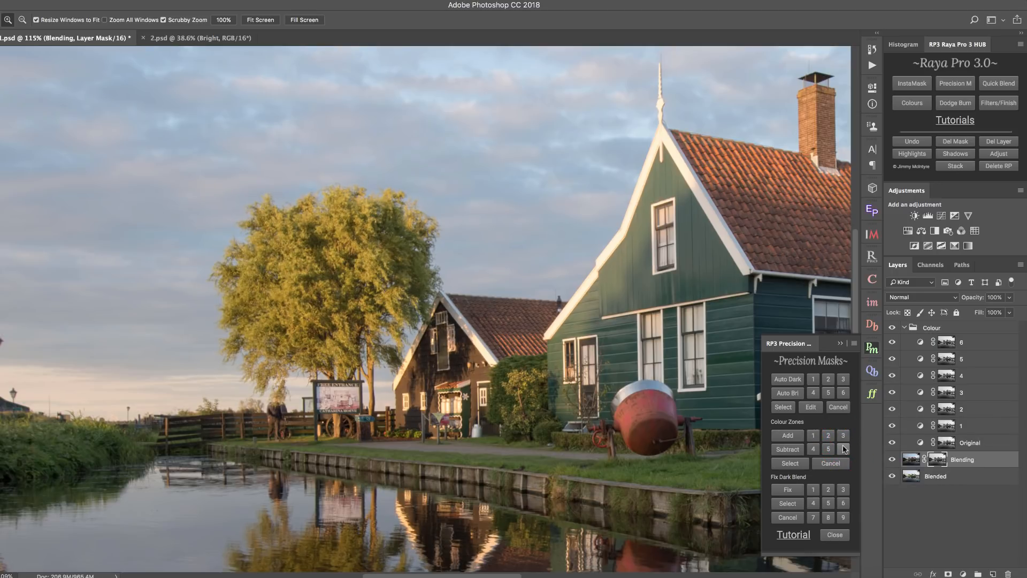
left_click(813, 435)
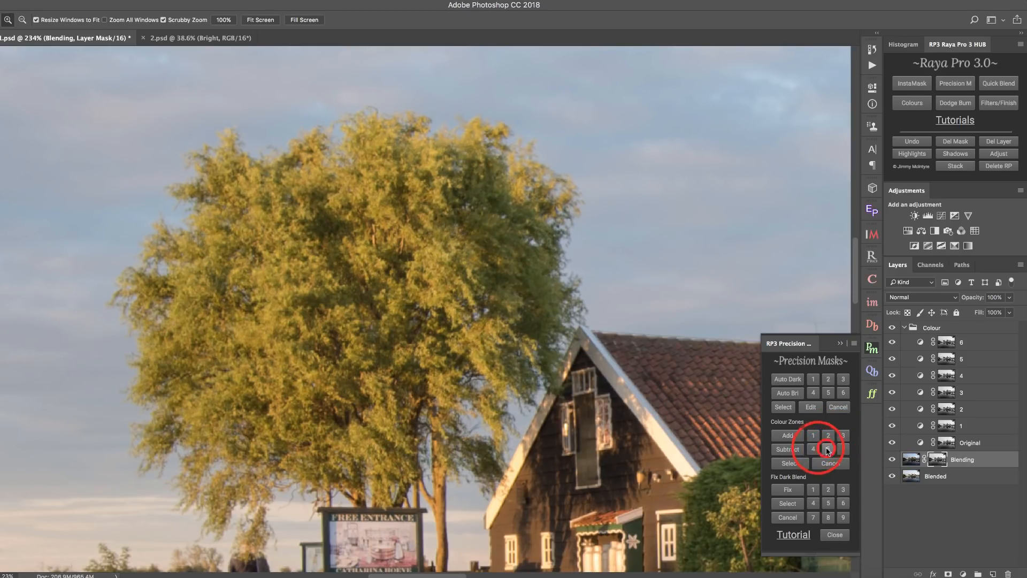
left_click(842, 450)
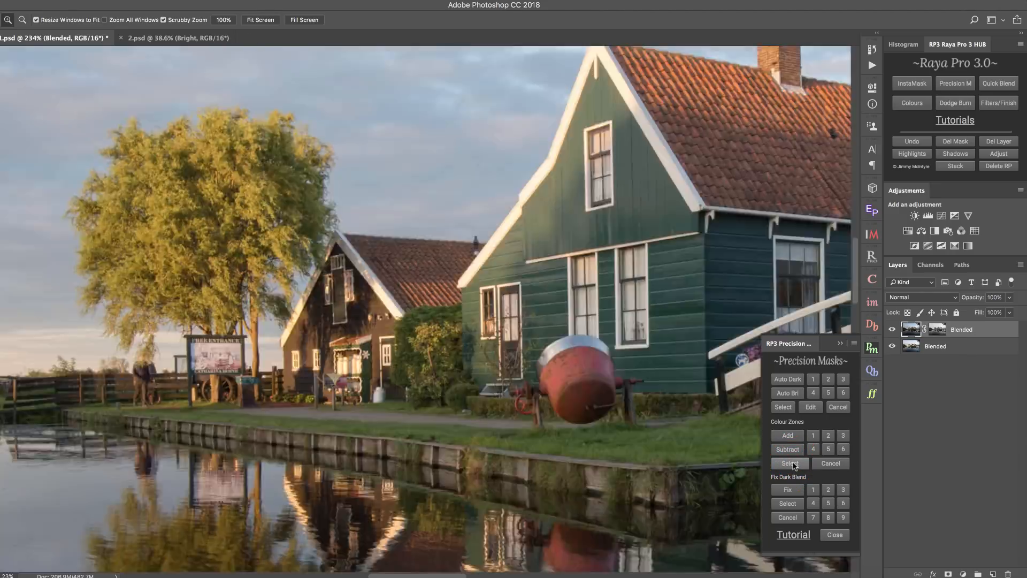
left_click(260, 20)
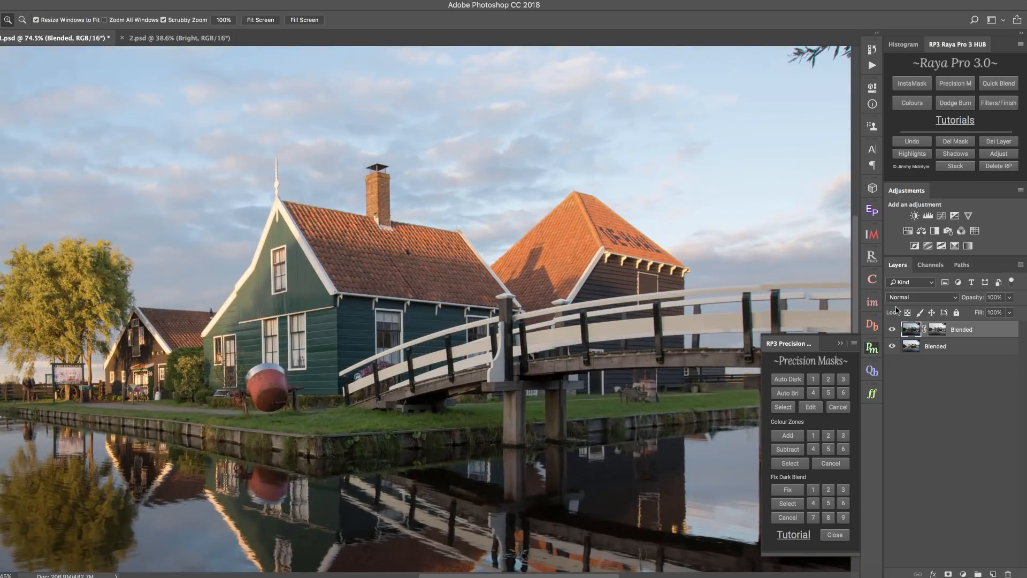
left_click(891, 330)
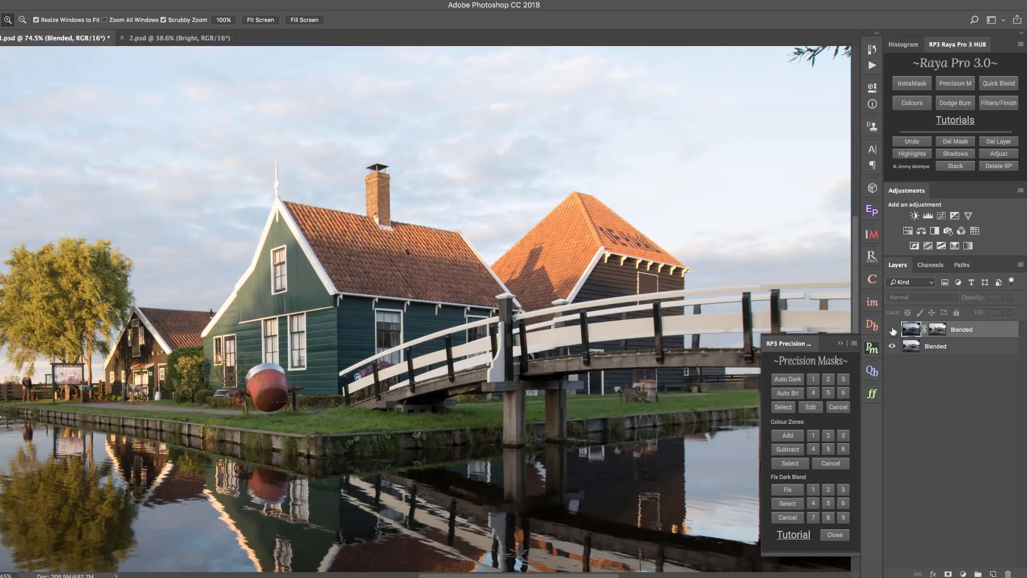
left_click(892, 329)
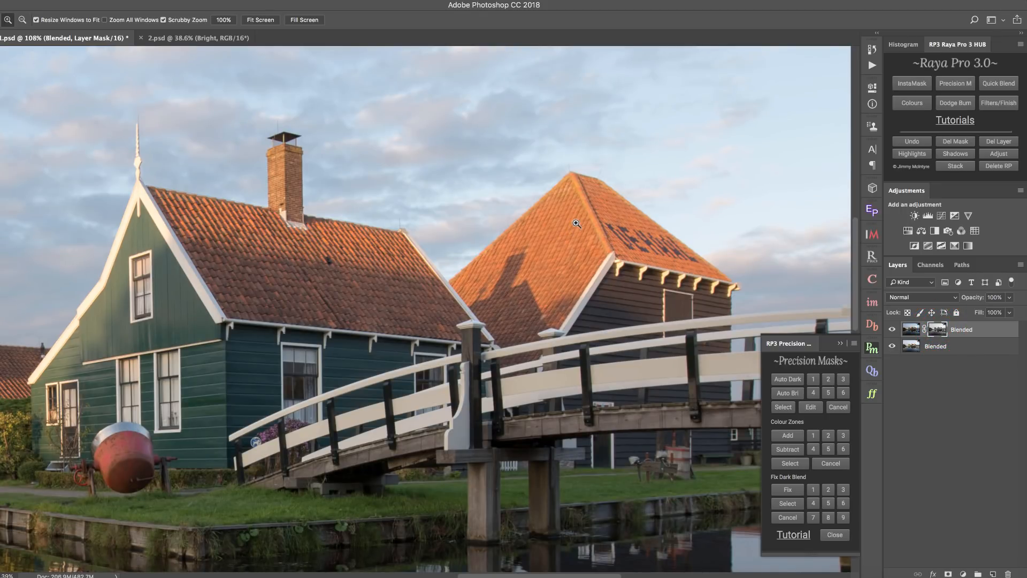
mouse_move(577, 251)
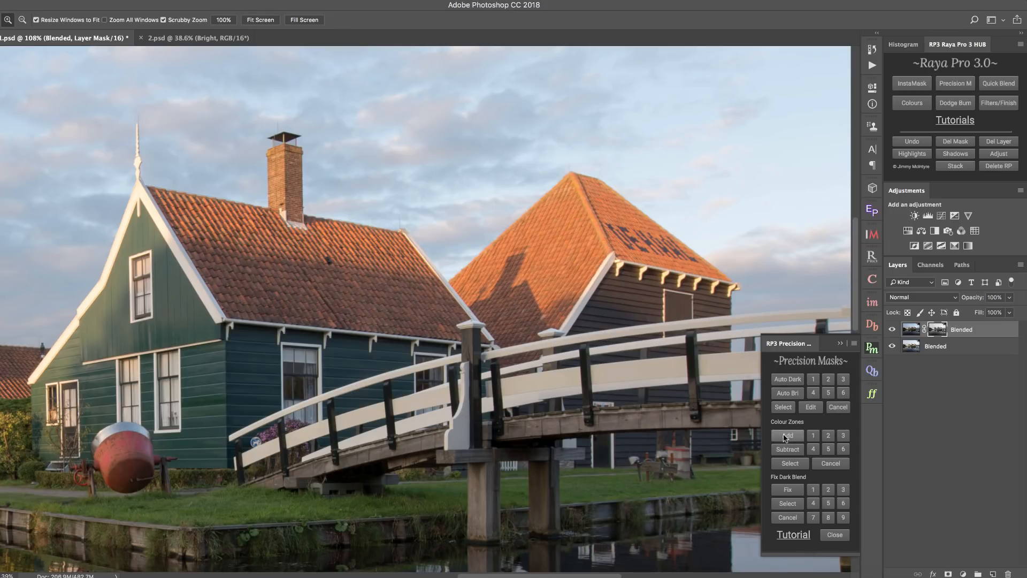
- Add a colour zone from the sampled orange roof colours, producing a six-layer Colour group
left_click(787, 435)
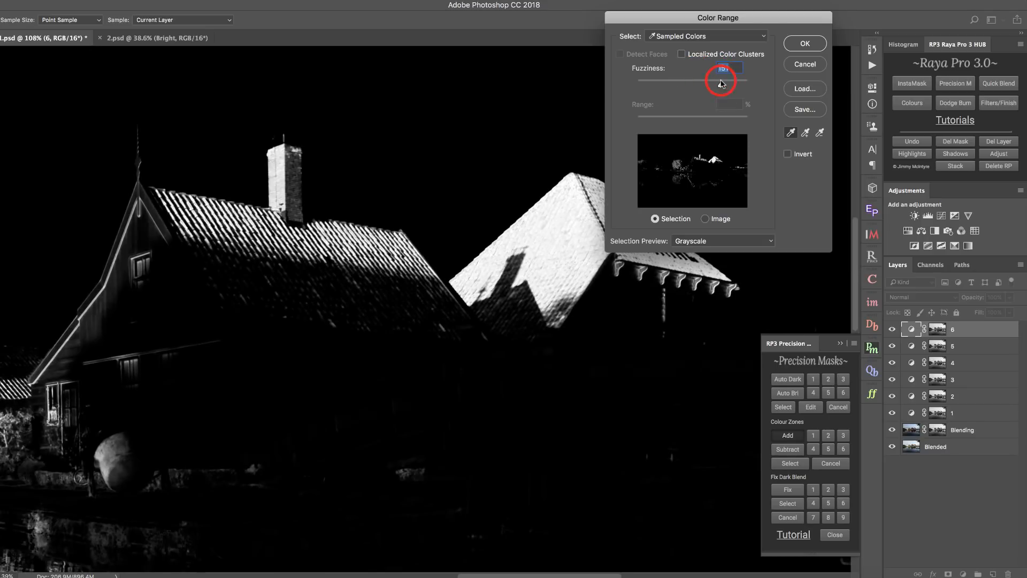
left_click(681, 53)
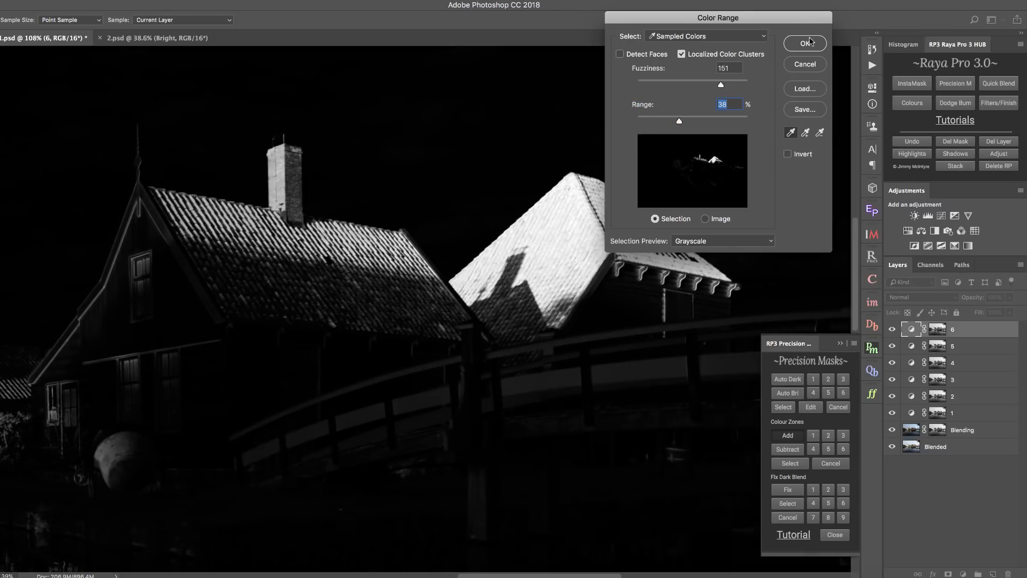
left_click(804, 43)
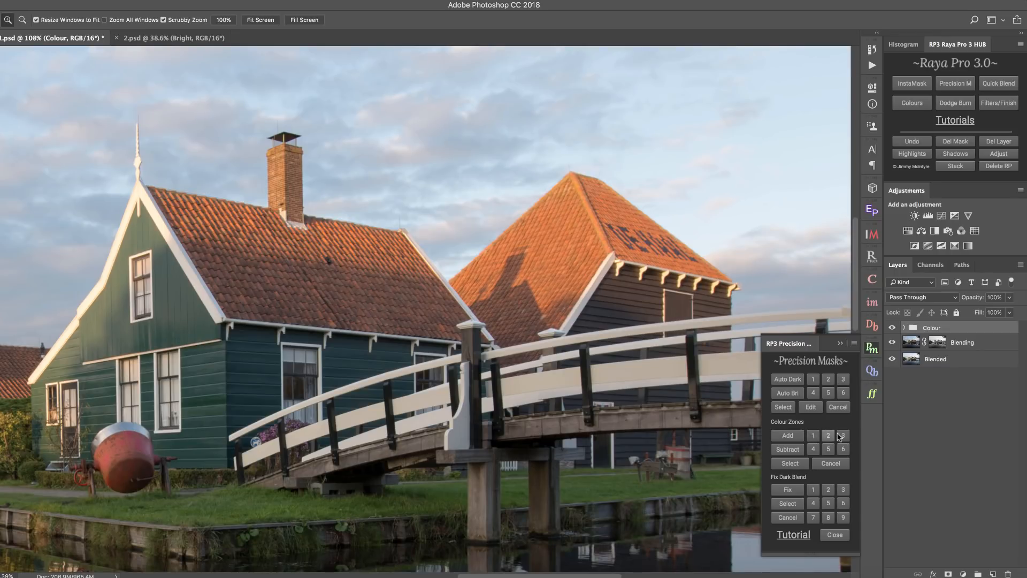
left_click(842, 435)
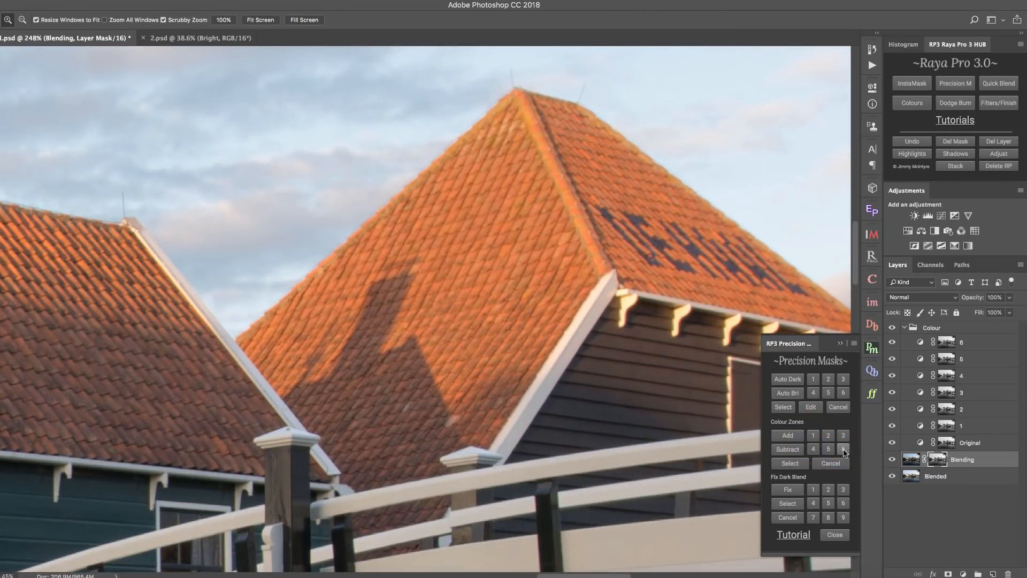
- Merge the roof colour zones into the mask and toggle the top Blended layer to compare
left_click(788, 463)
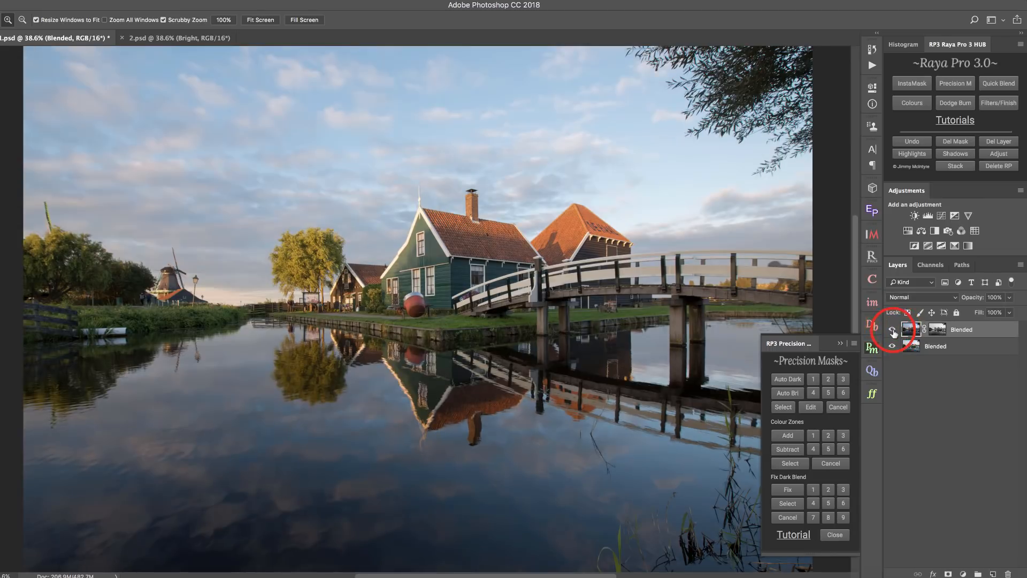
left_click(892, 329)
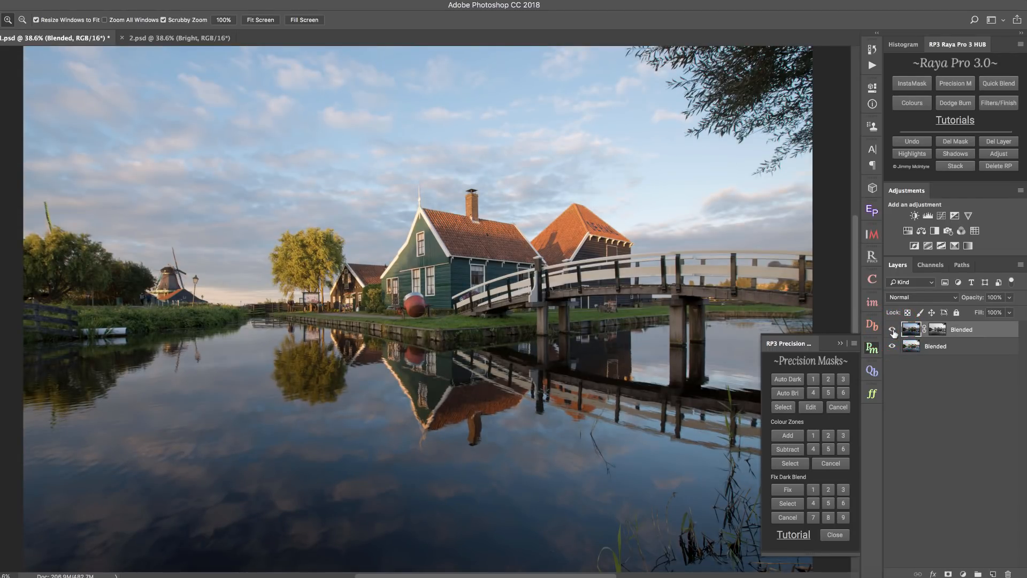
left_click(892, 332)
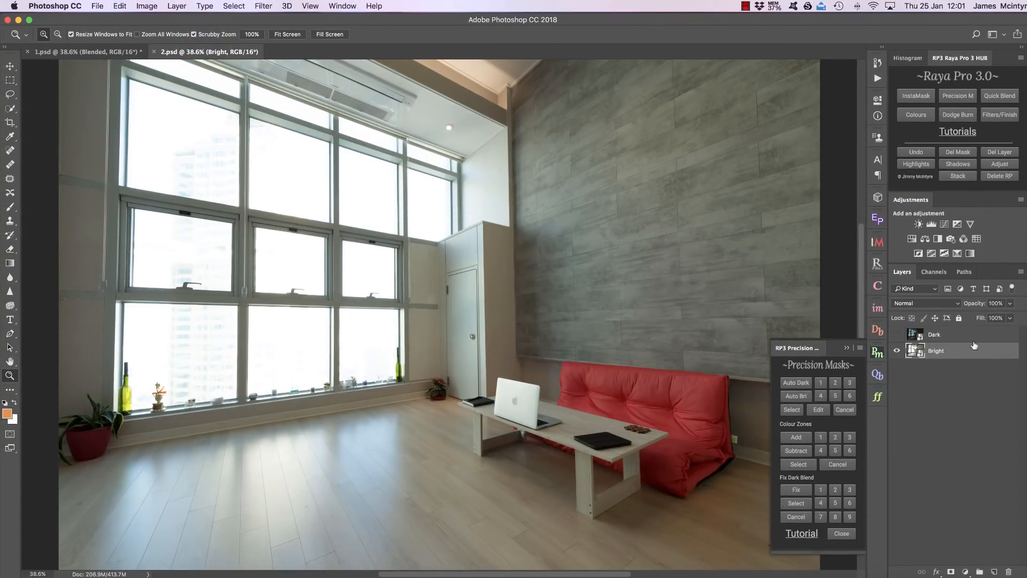
- Blend the room's Dark and Bright layers and refine the blending mask's midtones with Levels
left_click(936, 333)
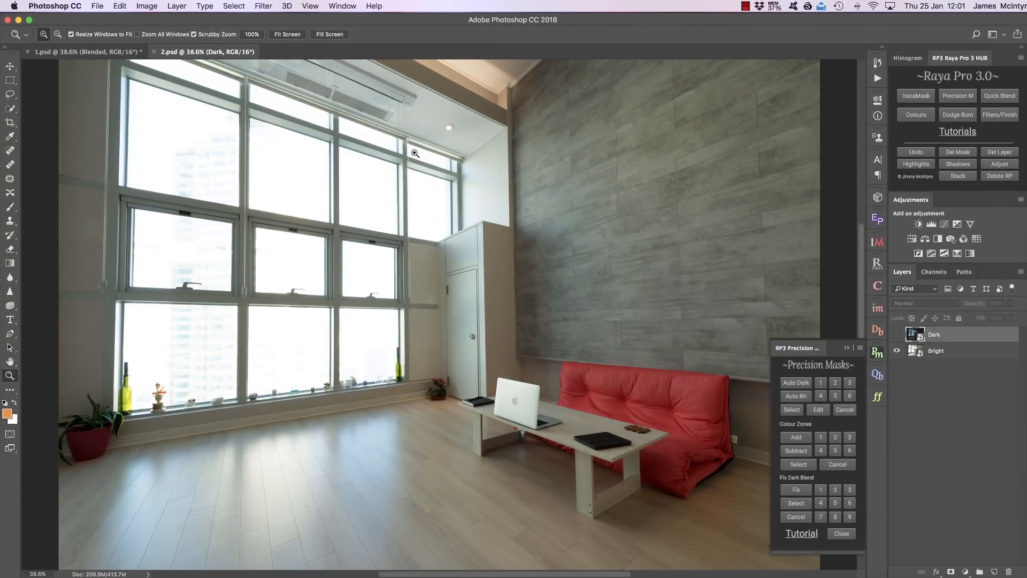
left_click(896, 334)
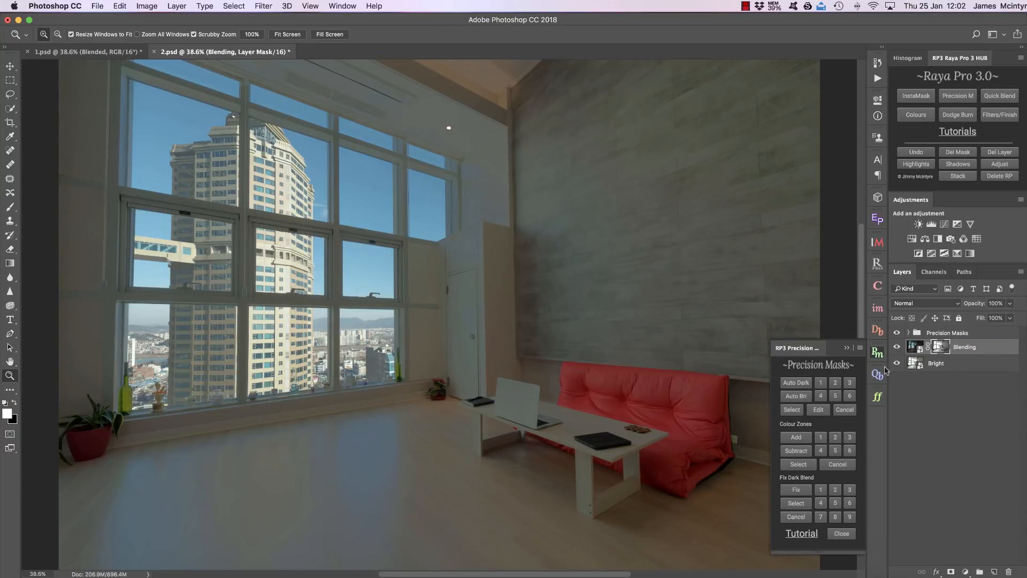
left_click(817, 409)
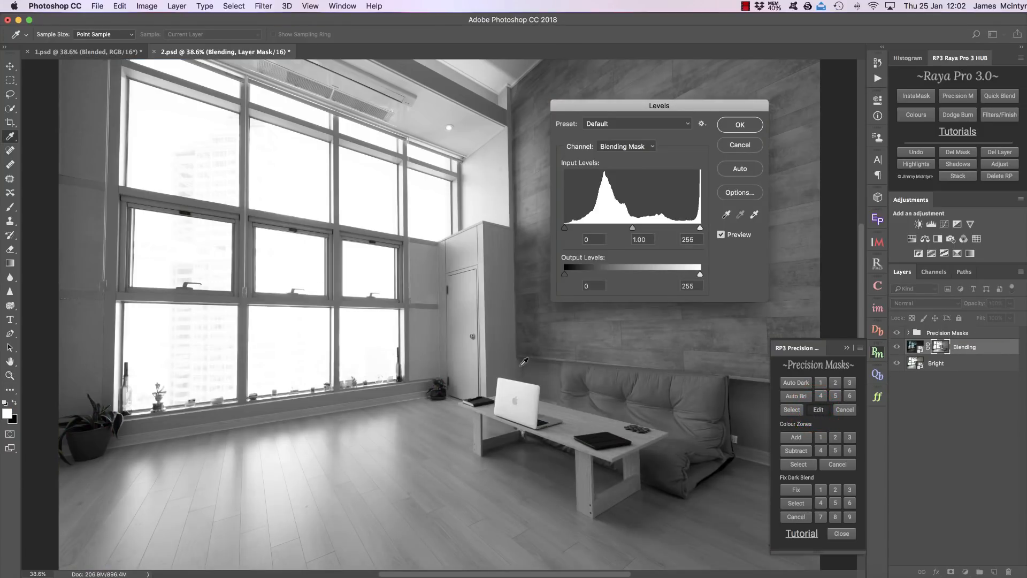
mouse_move(193, 310)
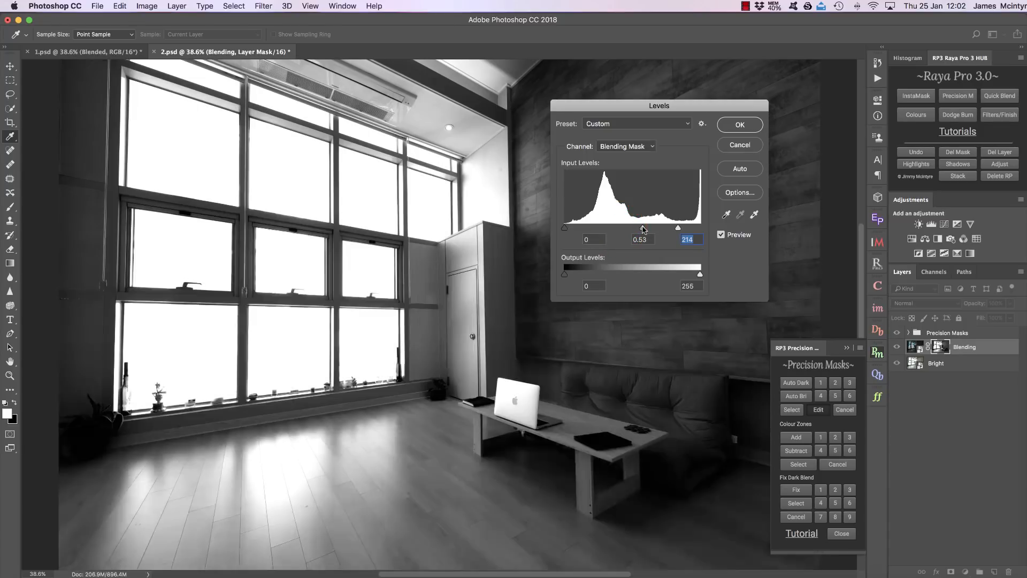
left_click(640, 239)
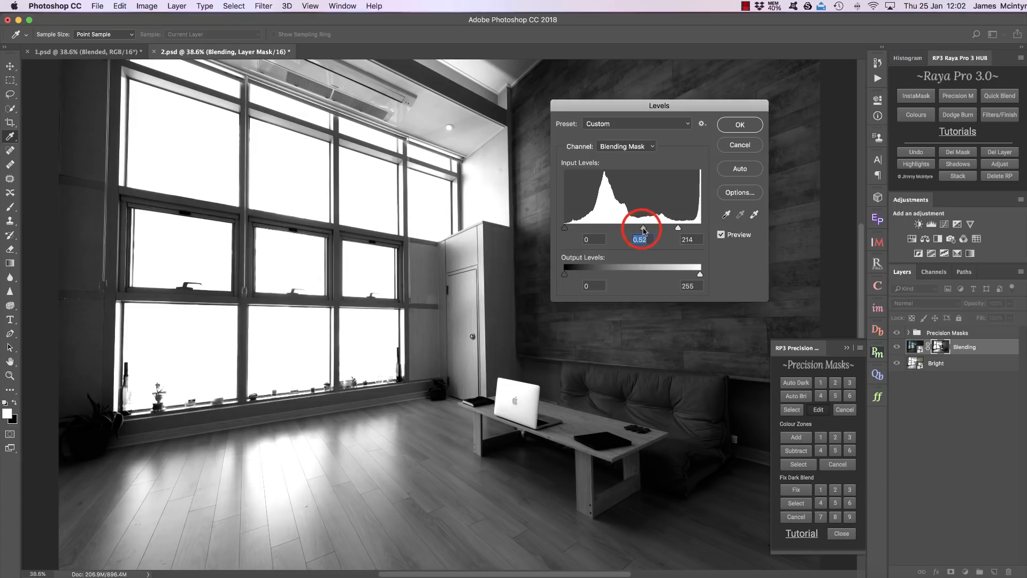
left_click(739, 125)
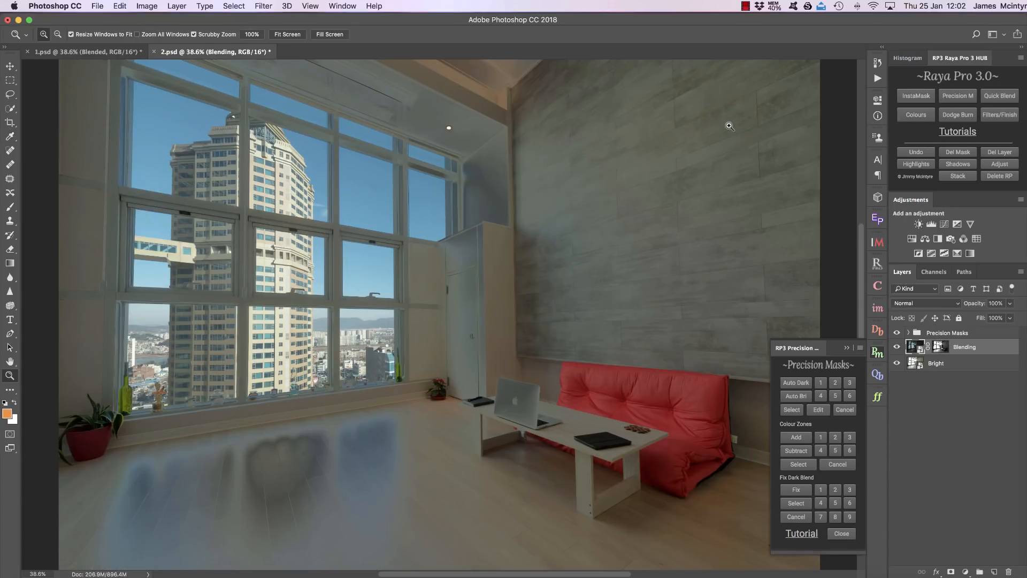
mouse_move(724, 184)
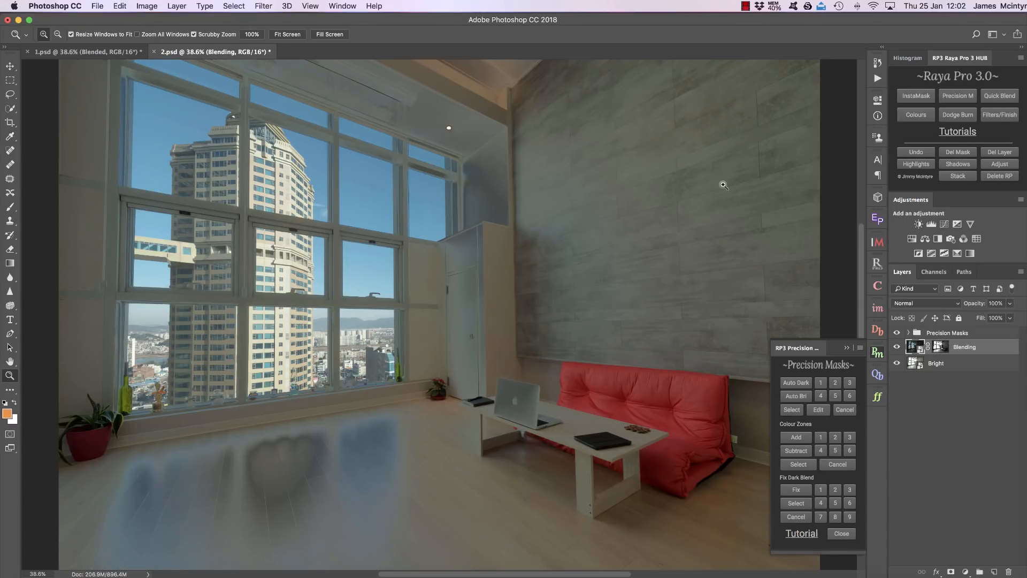
- Merge the Precision Masks group and its mask into one Blended layer above Bright
left_click(791, 409)
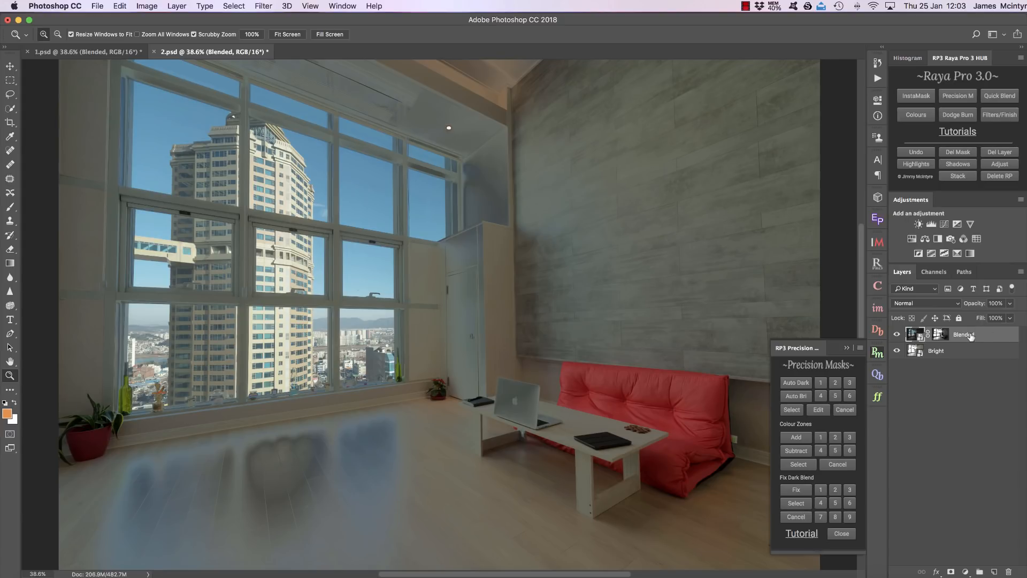
- Generate Fix Dark Blend variations on the Blended layer, compare them, and keep the preferred Dark Fix
left_click(795, 490)
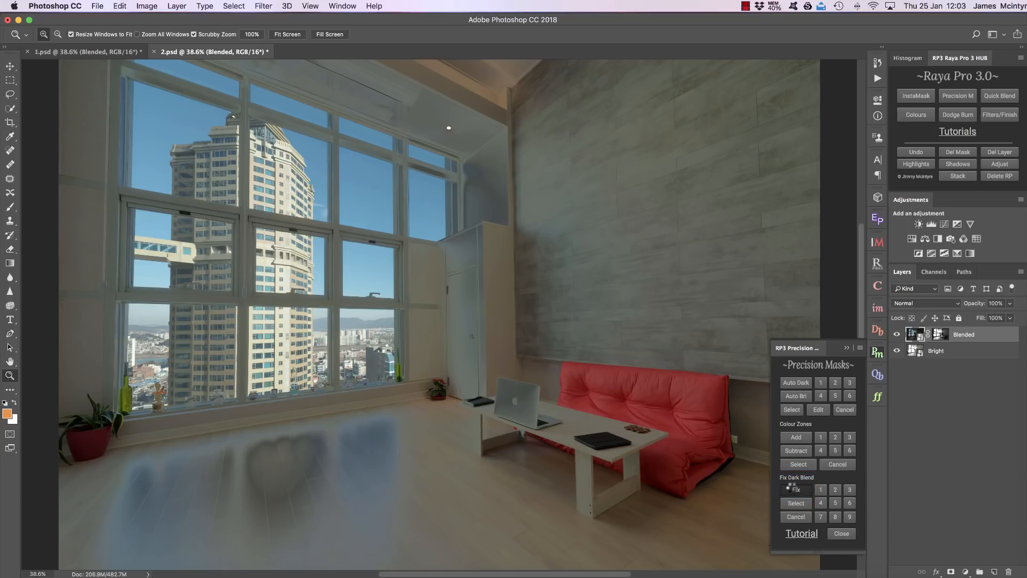
left_click(834, 490)
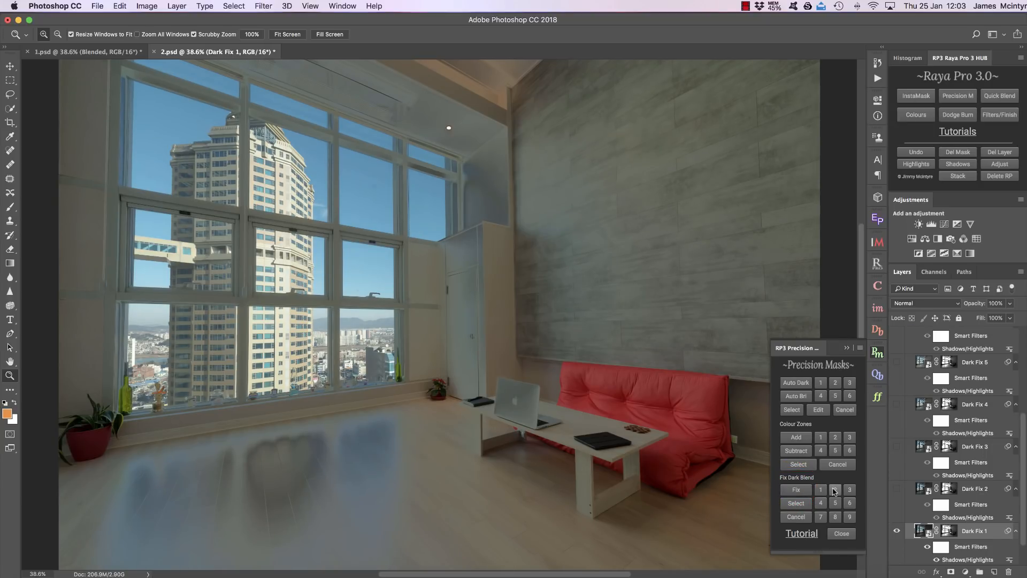
left_click(796, 489)
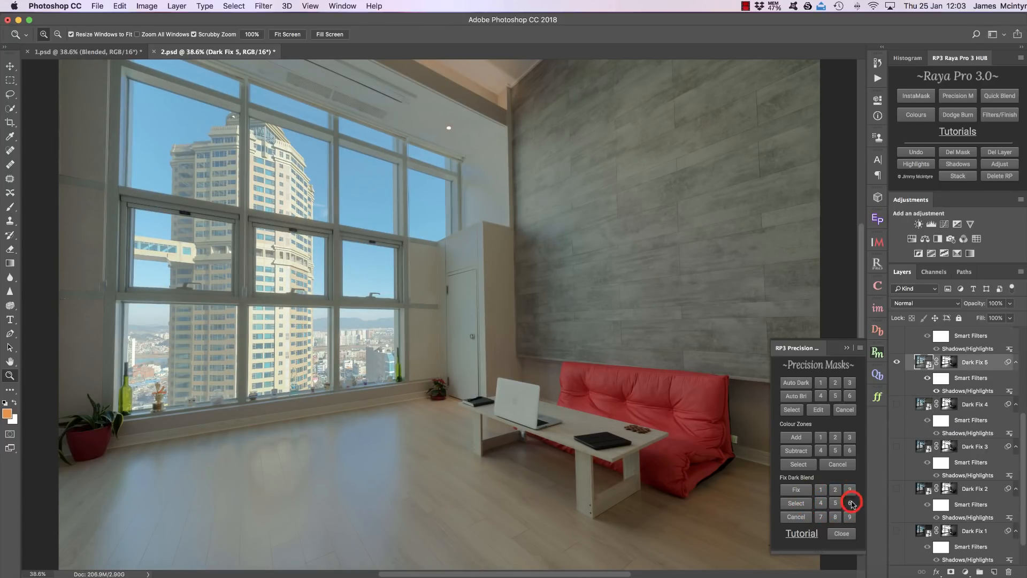
left_click(821, 516)
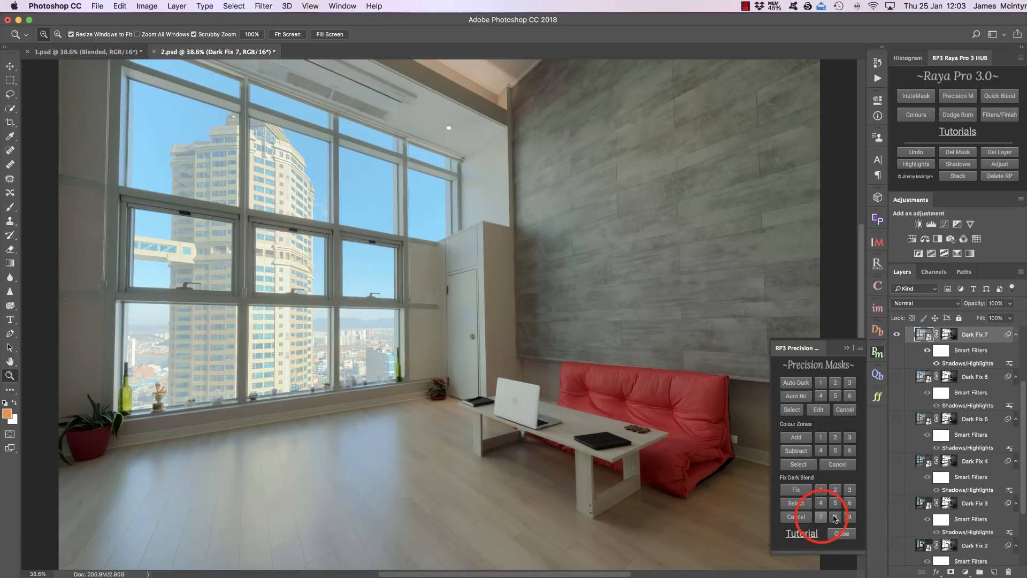
left_click(850, 502)
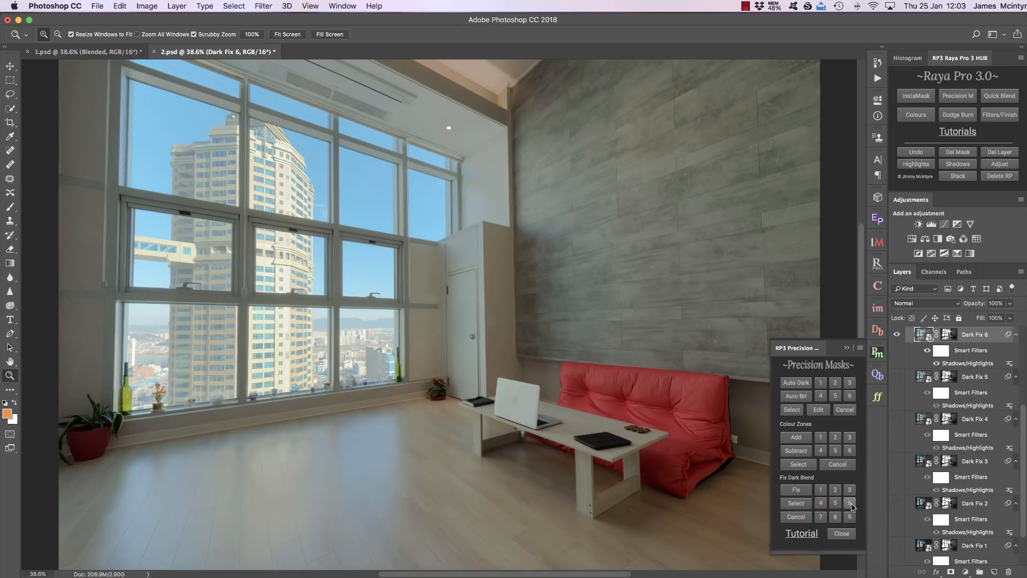
left_click(795, 502)
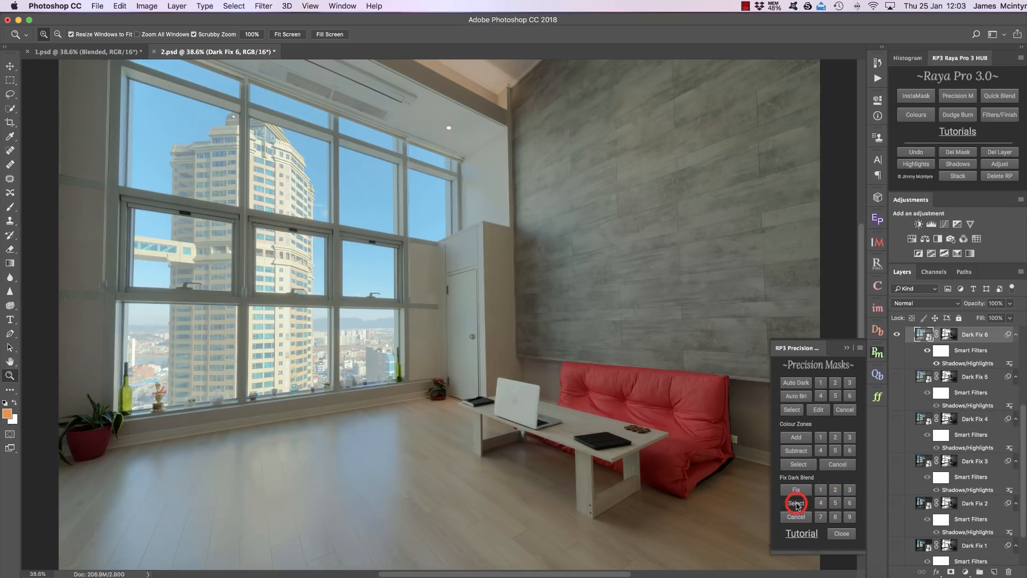
left_click(796, 503)
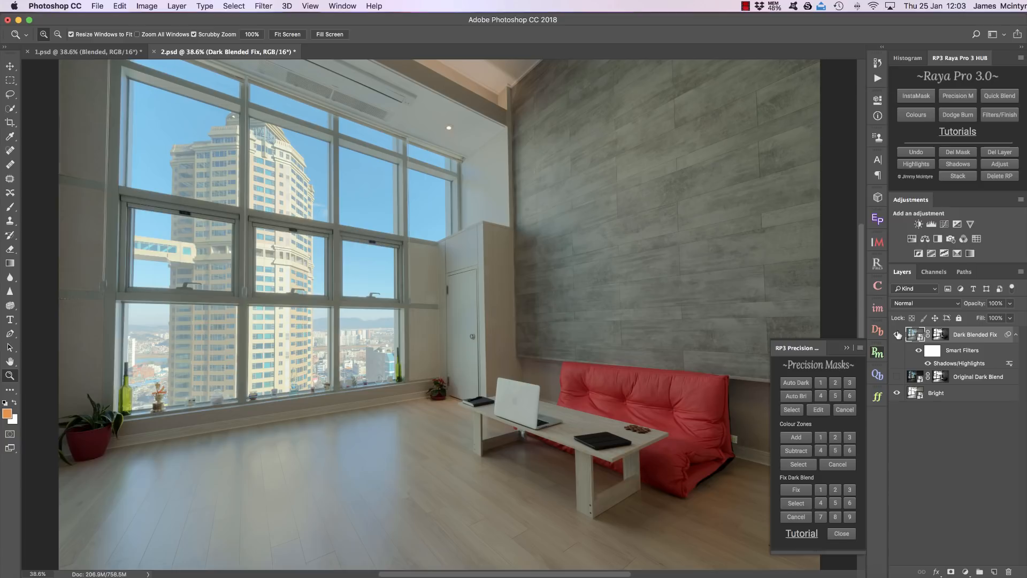